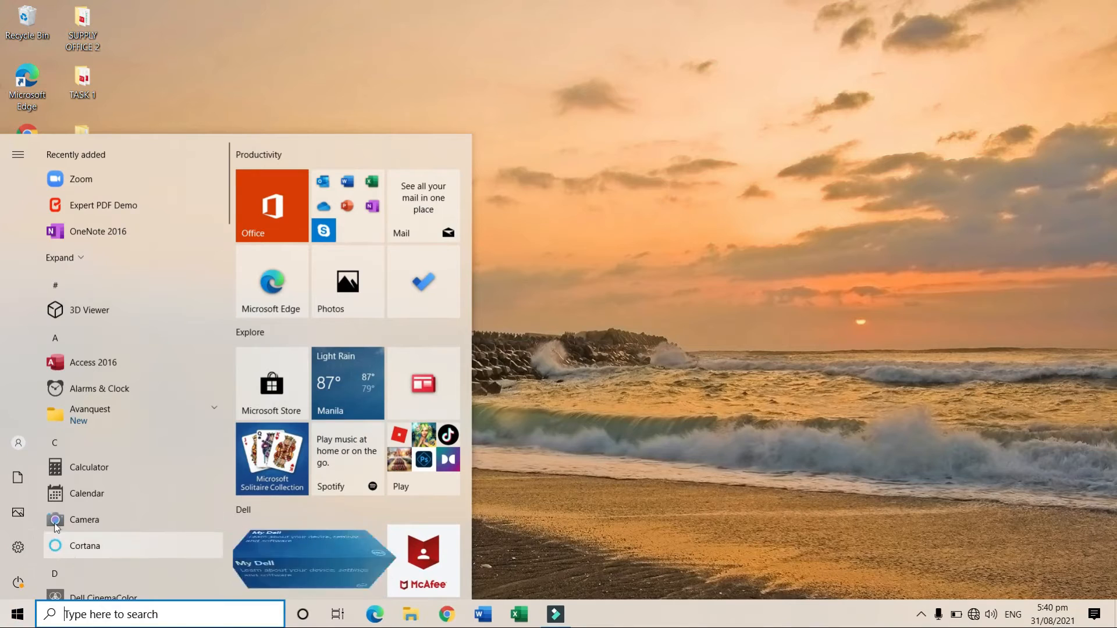
pyautogui.moveTo(83, 293)
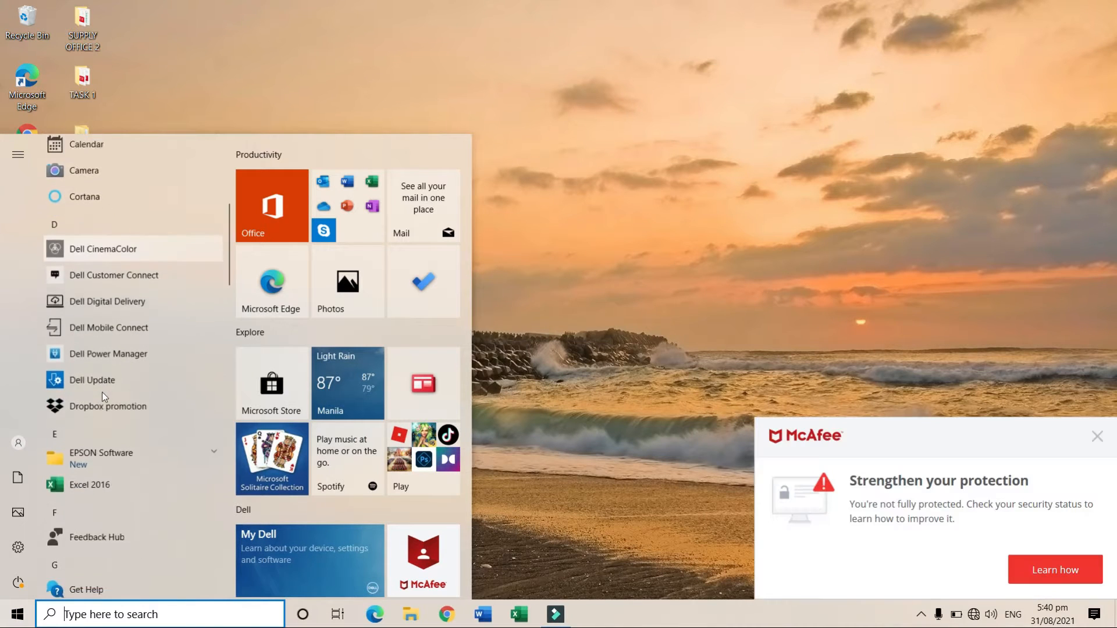
# Scroll through the Start menu's installed apps before closing it.
pyautogui.scroll(-3)
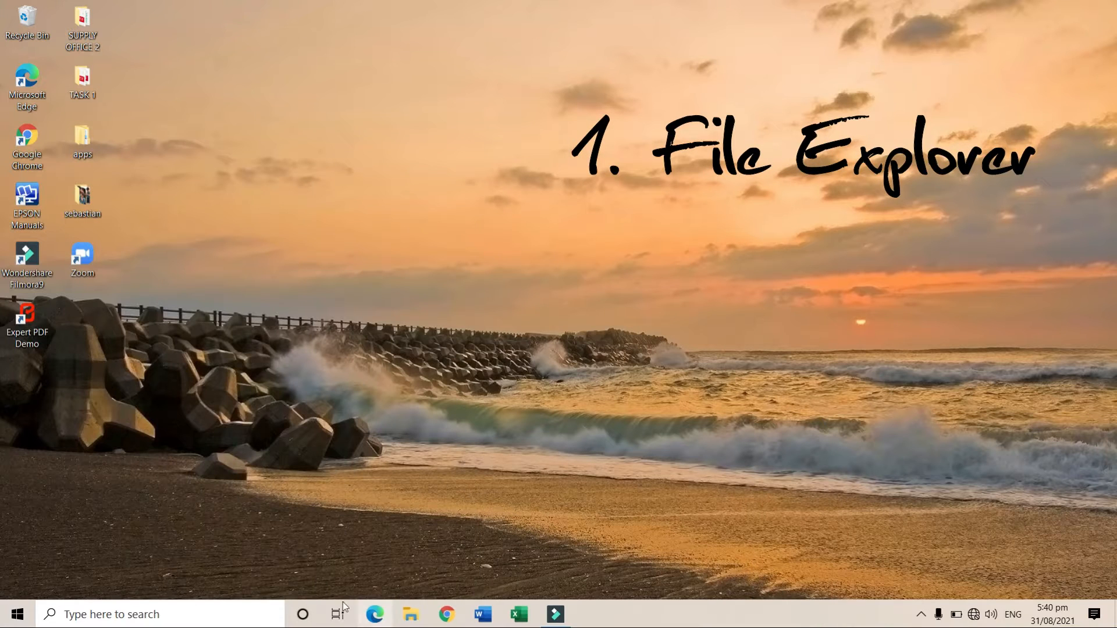
# Launch File Explorer from the taskbar and bring up the context menu for This PC.
pyautogui.click(158, 615)
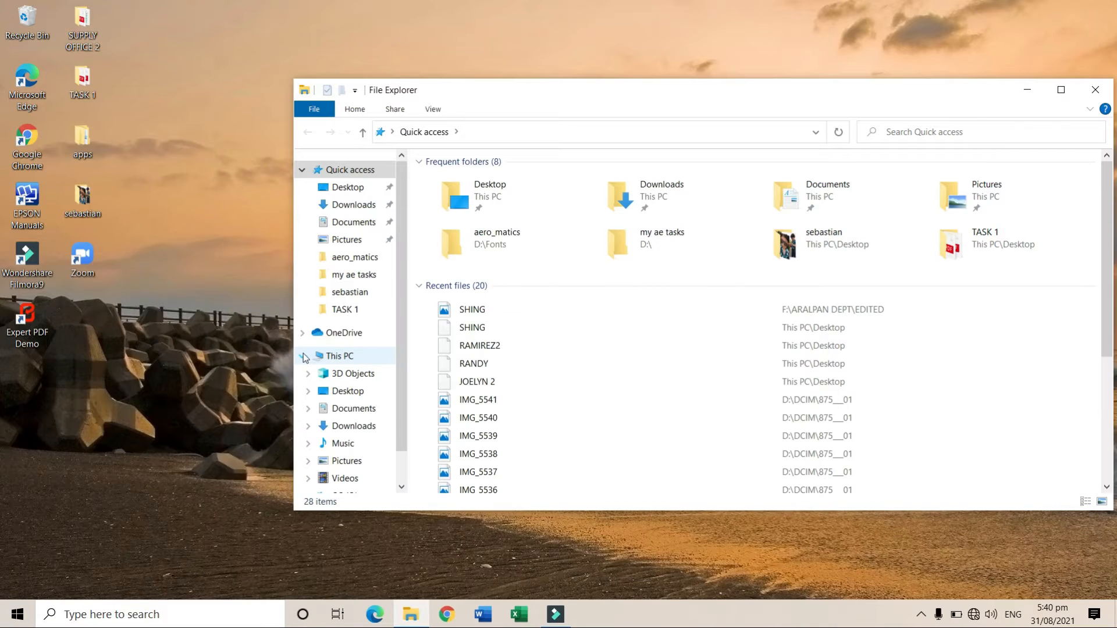
pyautogui.rightClick(339, 356)
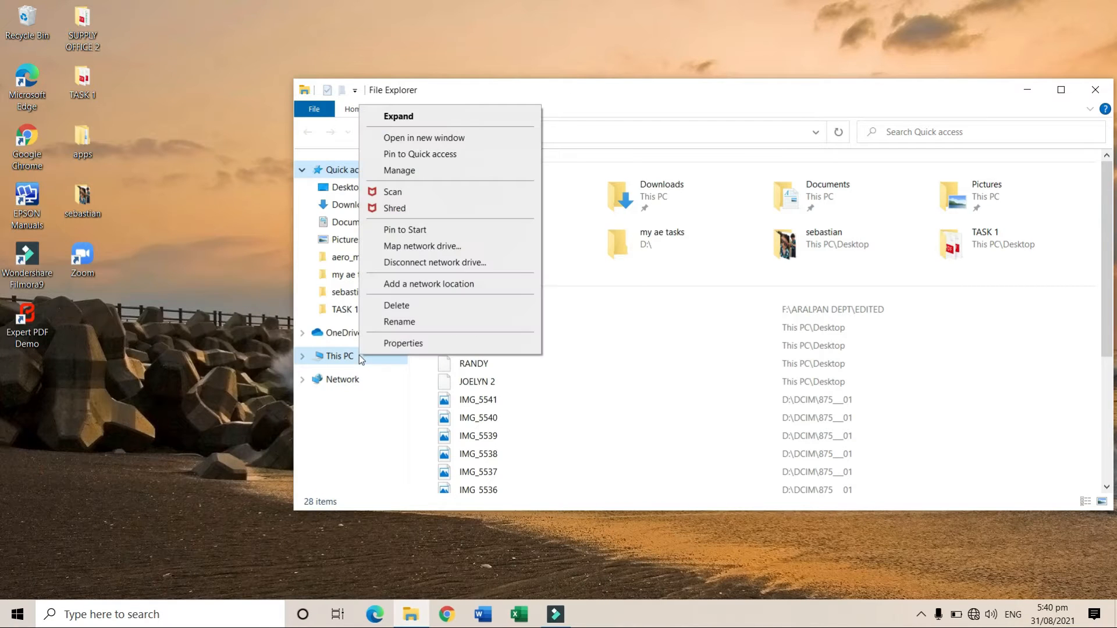
pyautogui.moveTo(389, 339)
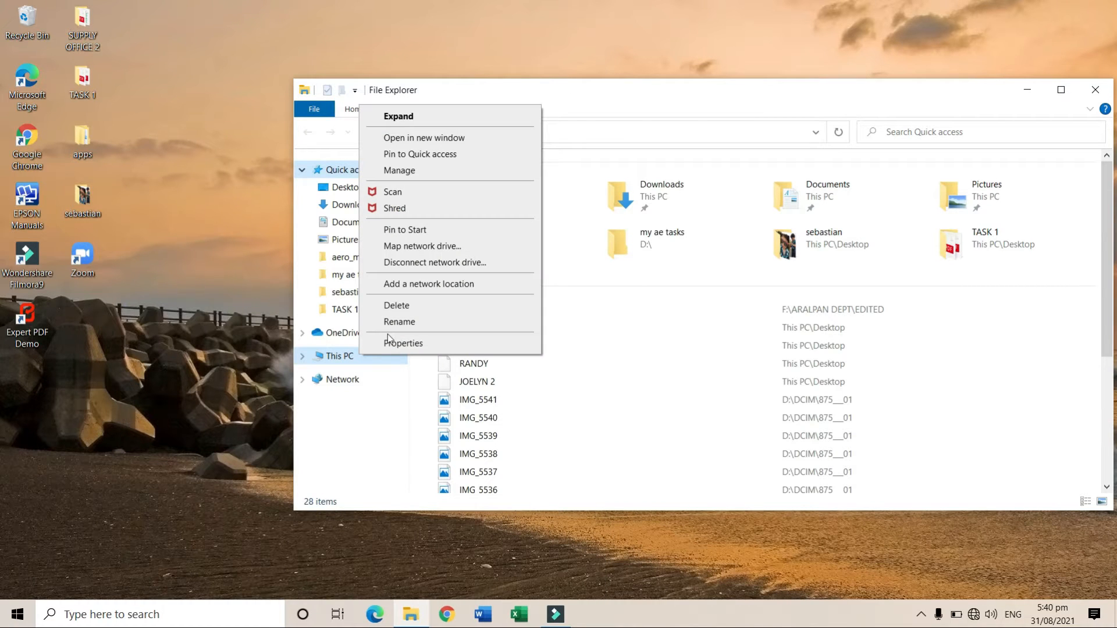
pyautogui.moveTo(404, 229)
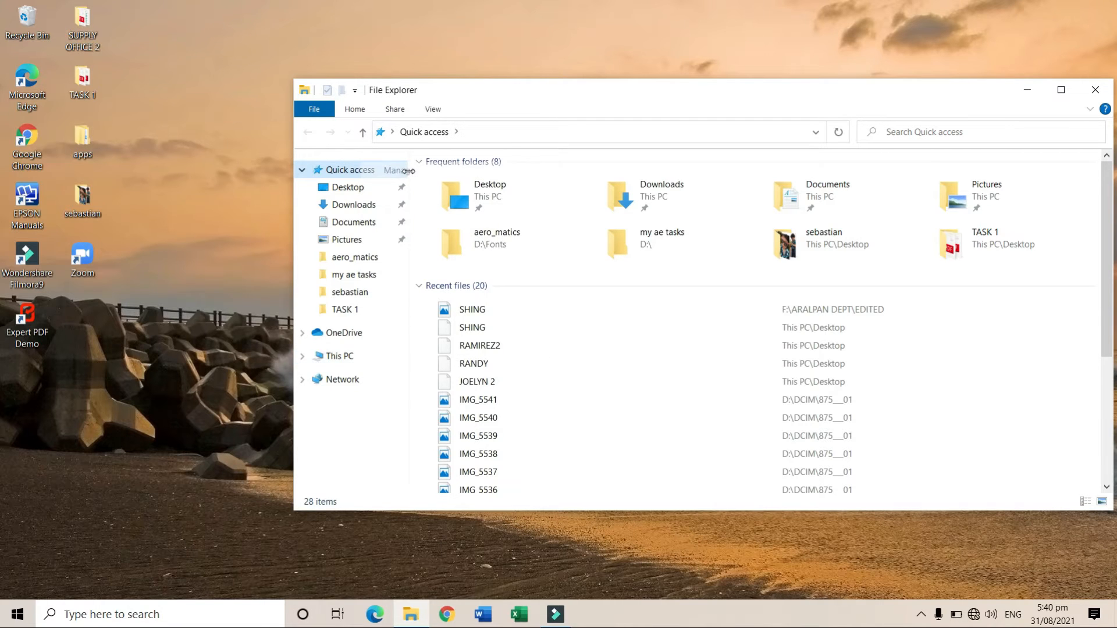
pyautogui.moveTo(432, 185)
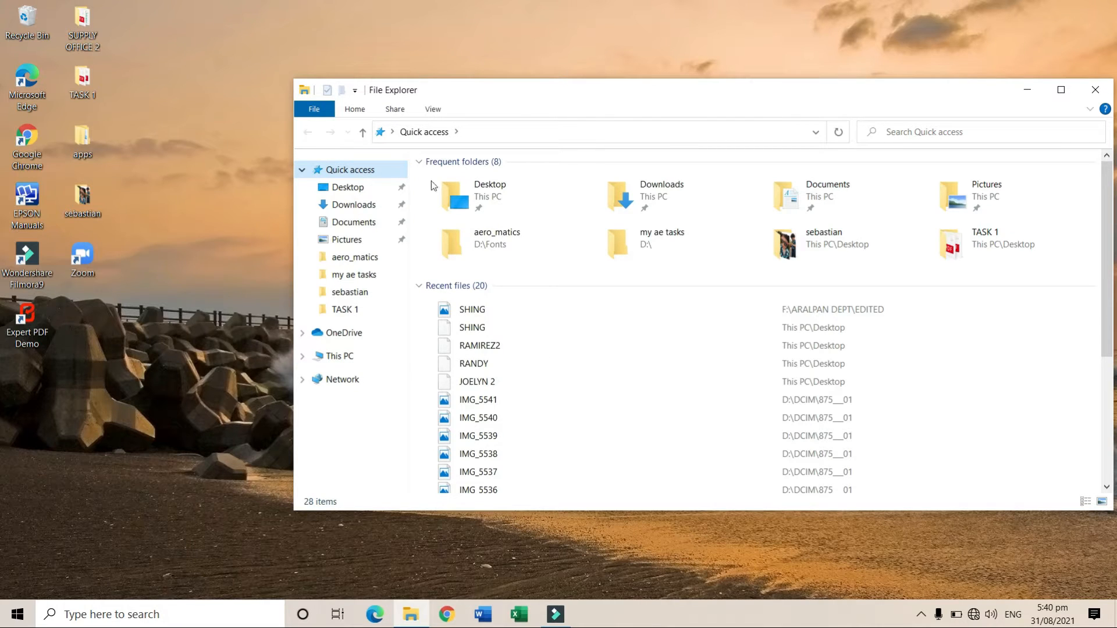
pyautogui.moveTo(329, 132)
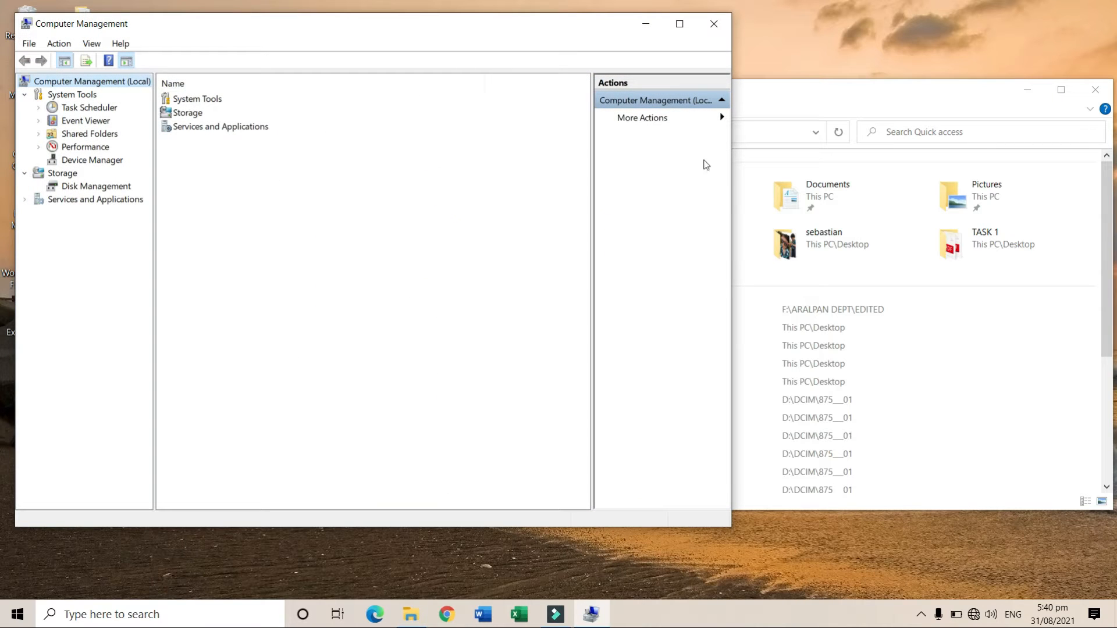
pyautogui.moveTo(84, 122)
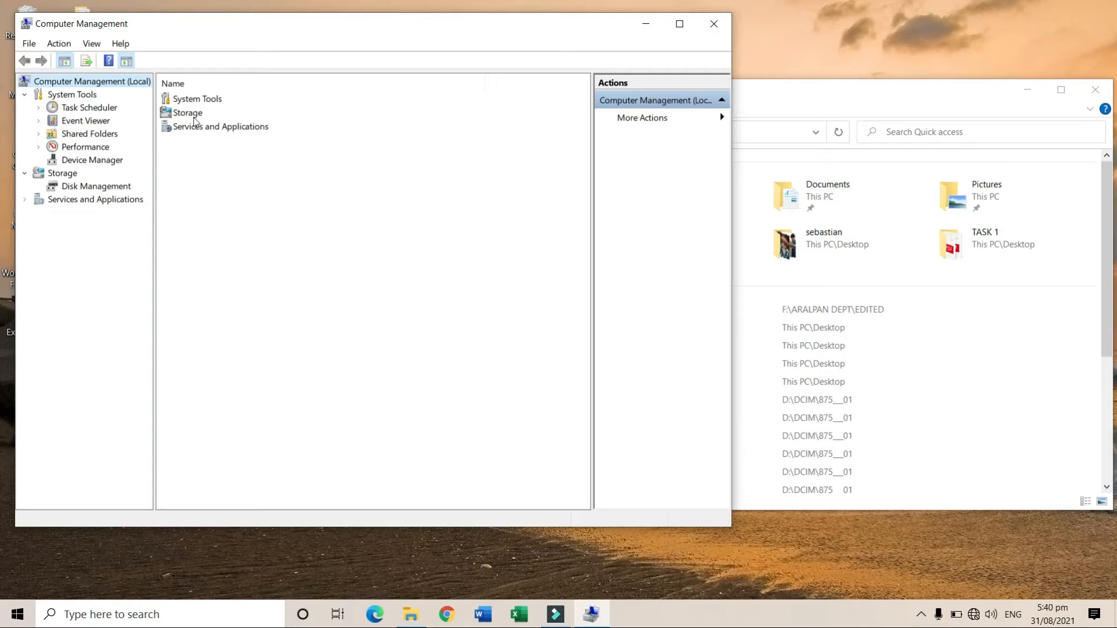
pyautogui.moveTo(142, 122)
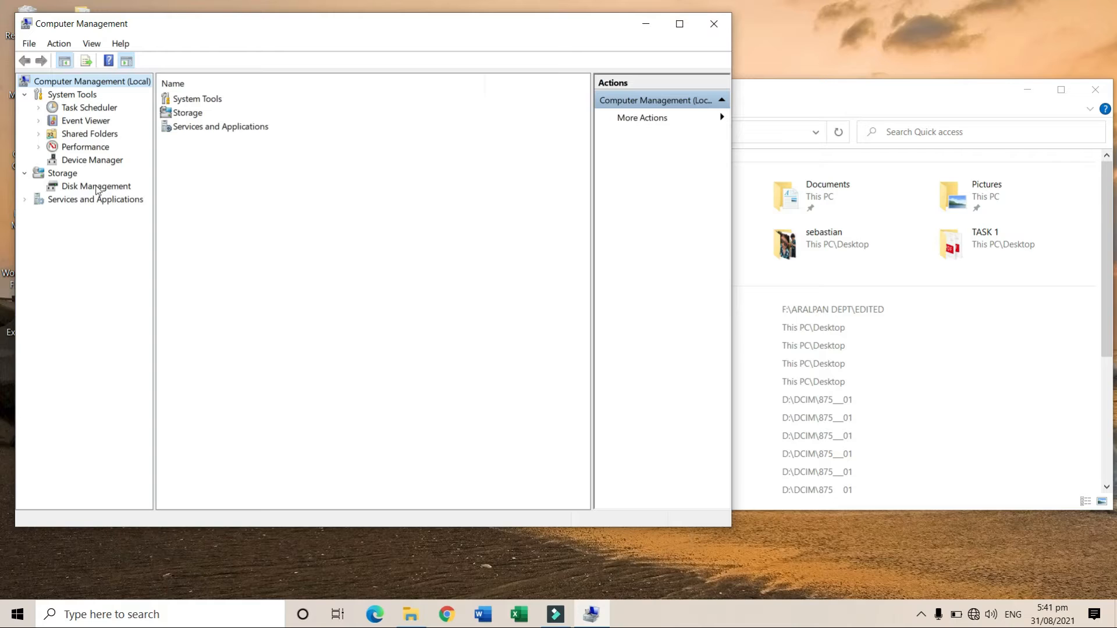
# Select Disk Management under Storage to show Disk 0's partitions and the OS (C:) volume.
pyautogui.click(97, 186)
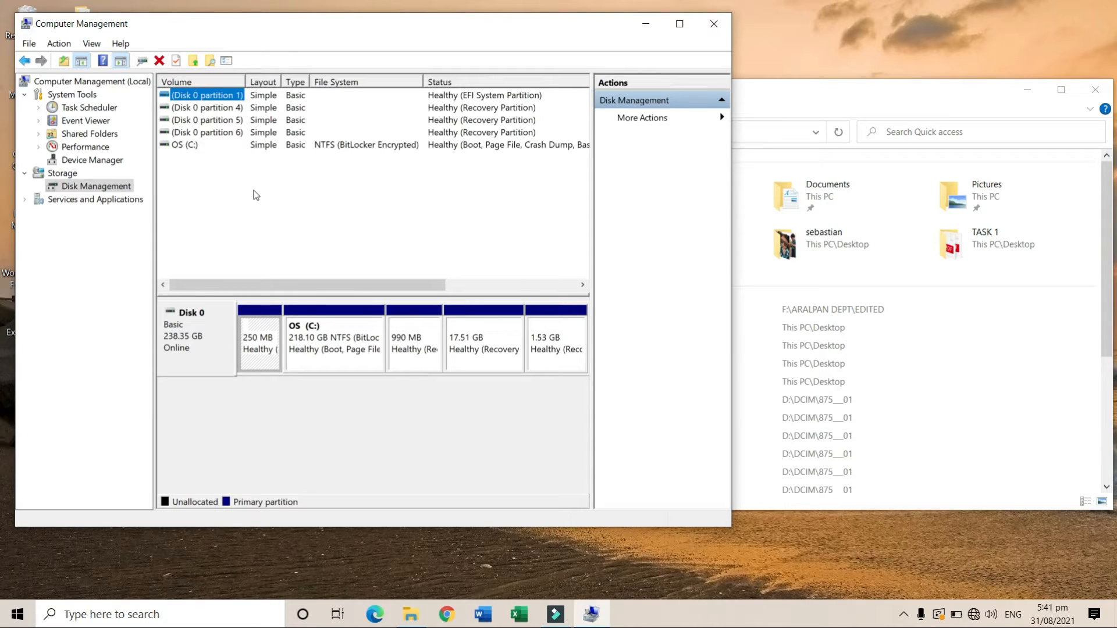
pyautogui.click(335, 339)
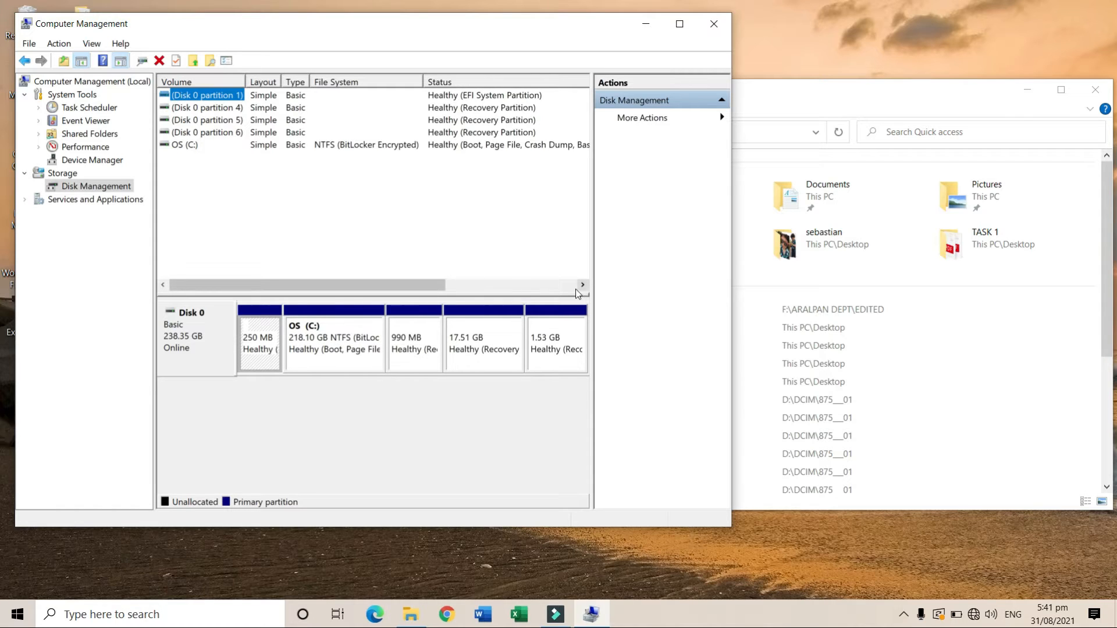
pyautogui.moveTo(509, 244)
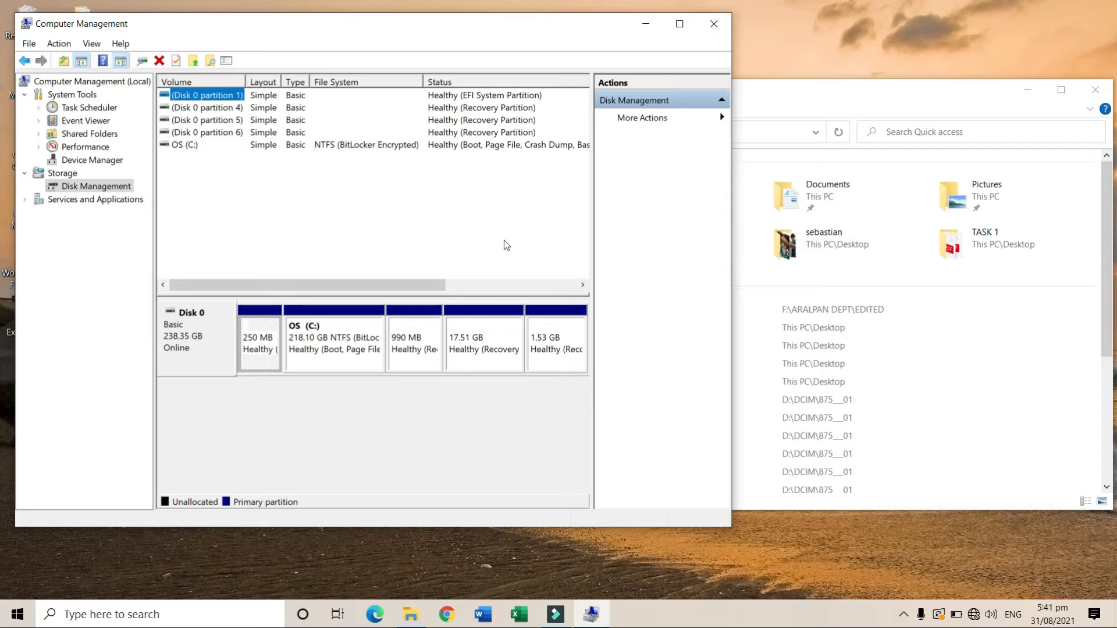
pyautogui.moveTo(479, 245)
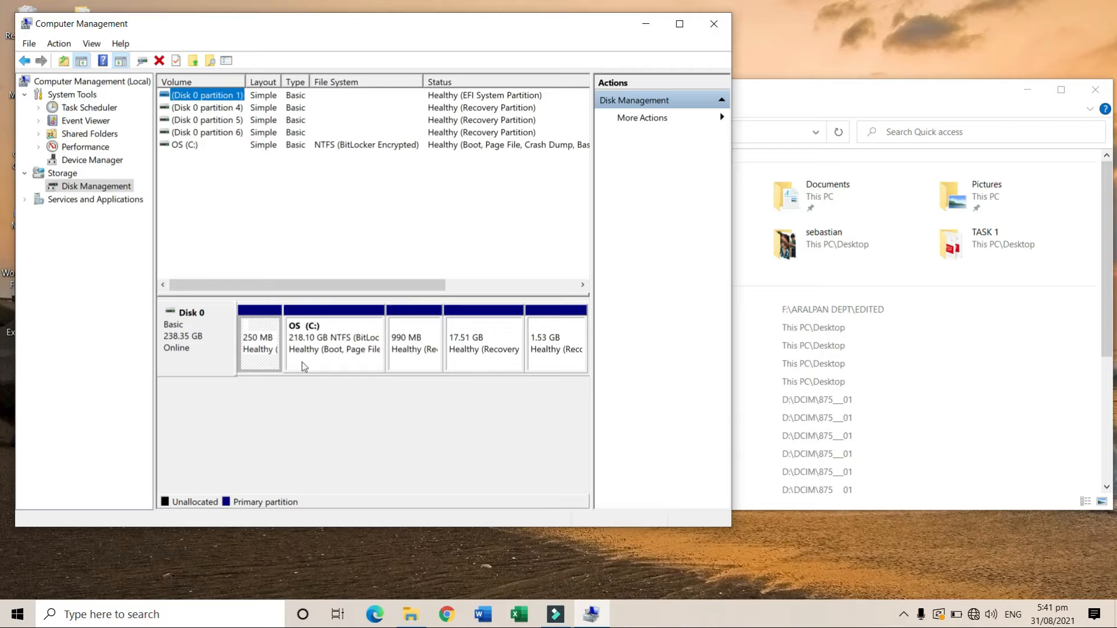
pyautogui.moveTo(333, 342)
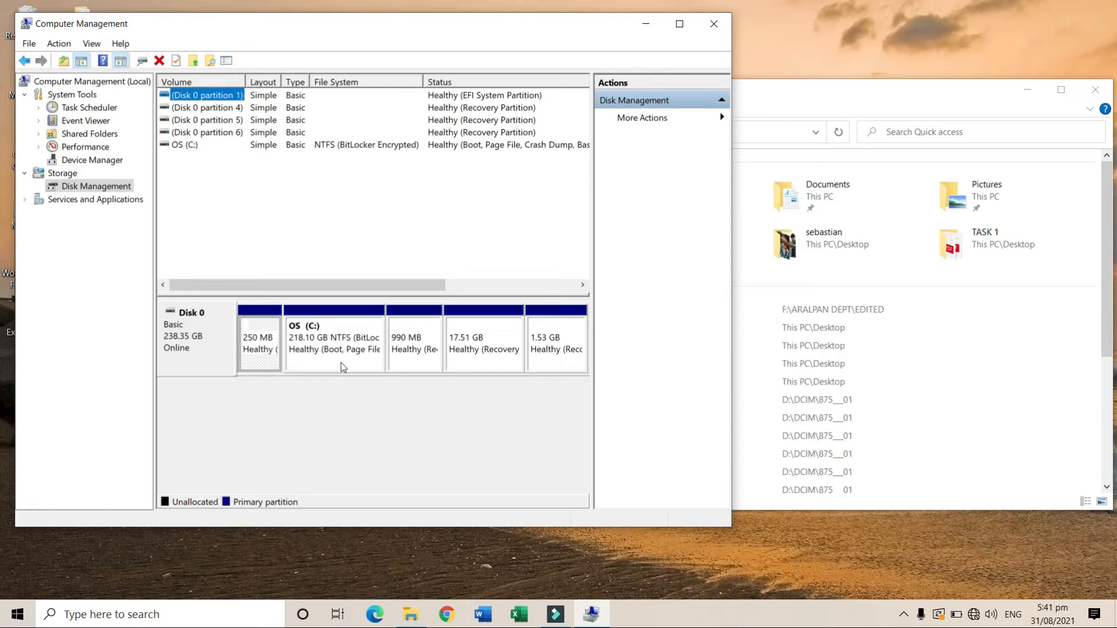
# Start Shrink Volume on the OS (C:) partition, offering 140332 MB available to shrink.
pyautogui.rightClick(334, 335)
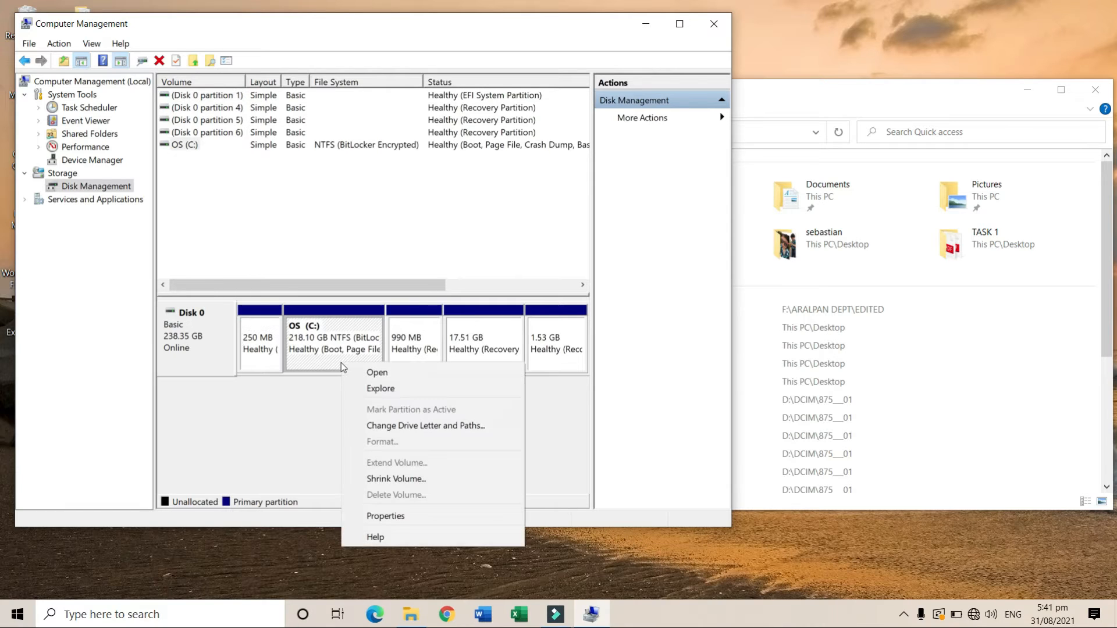
pyautogui.moveTo(396, 479)
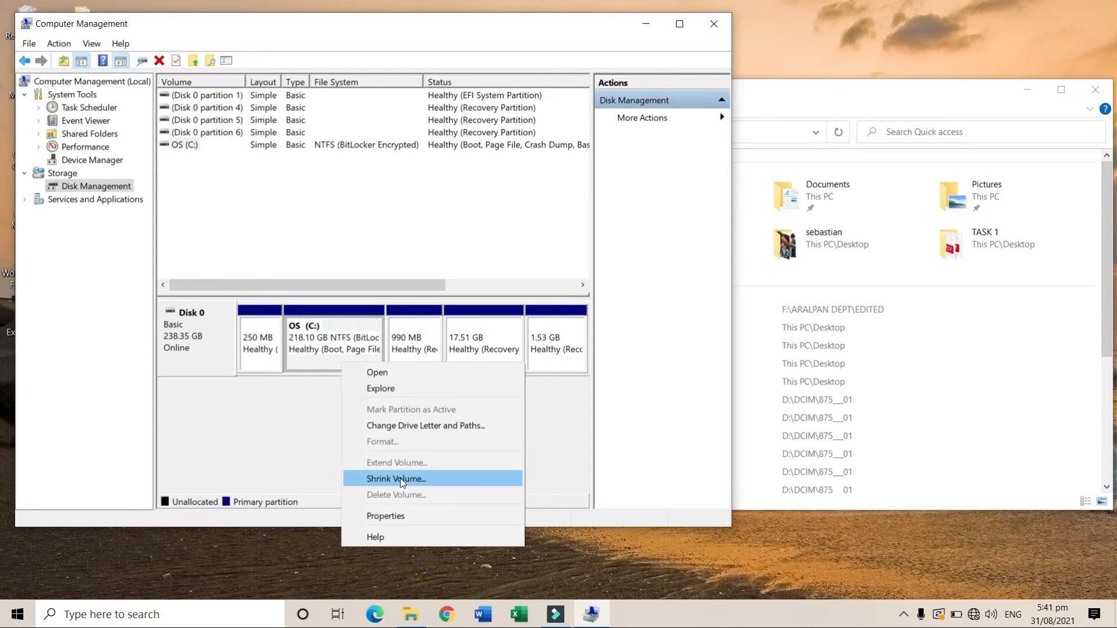
pyautogui.click(395, 479)
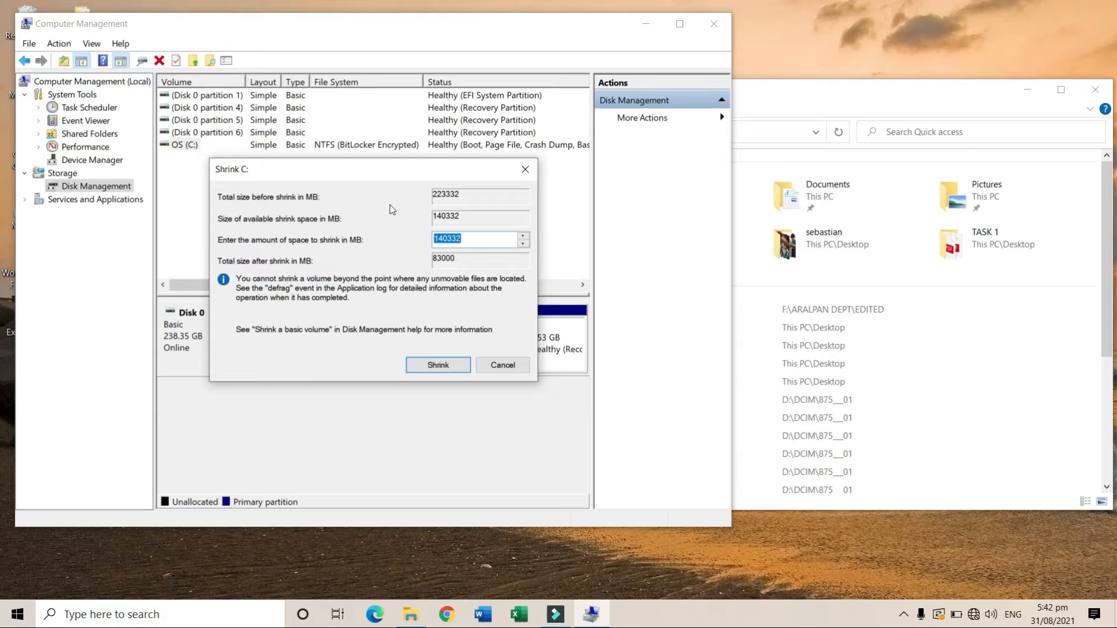
pyautogui.moveTo(468, 208)
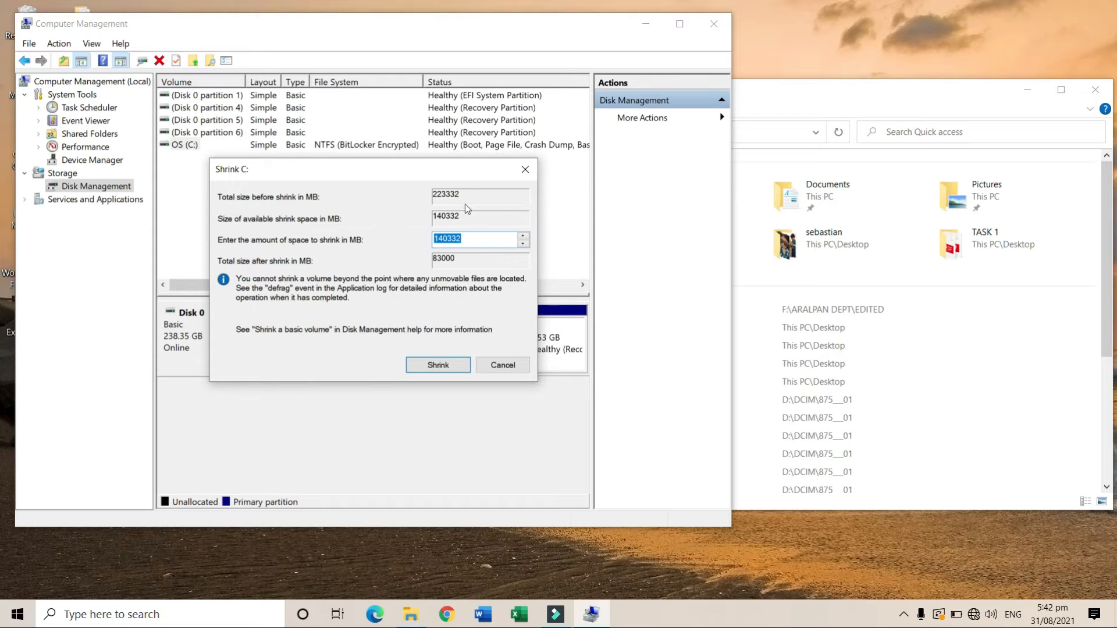
pyautogui.moveTo(417, 235)
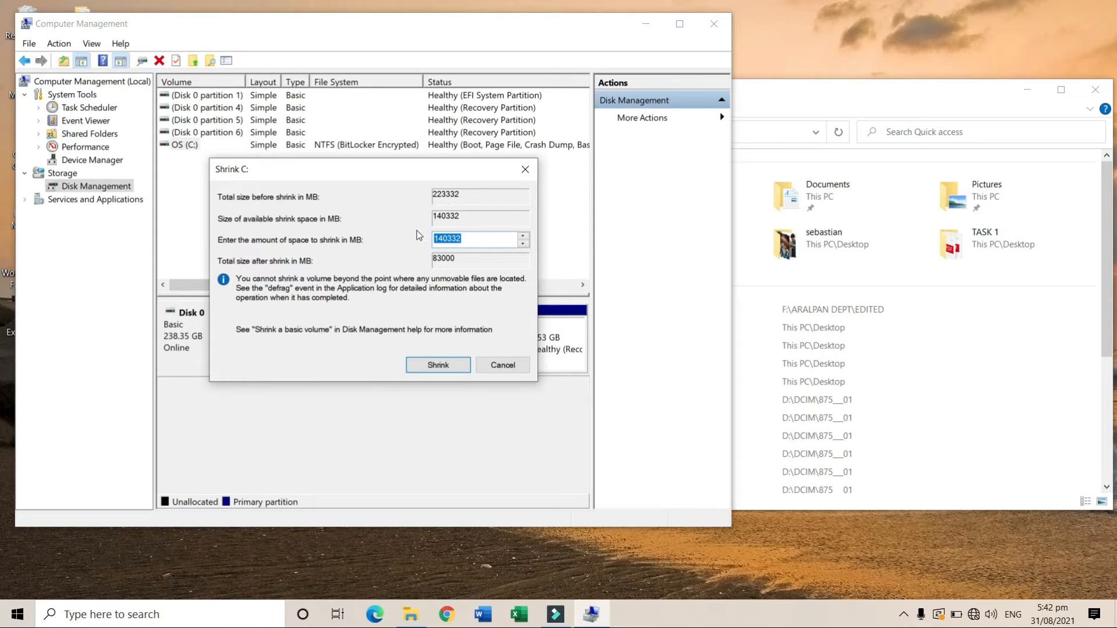
pyautogui.moveTo(320, 202)
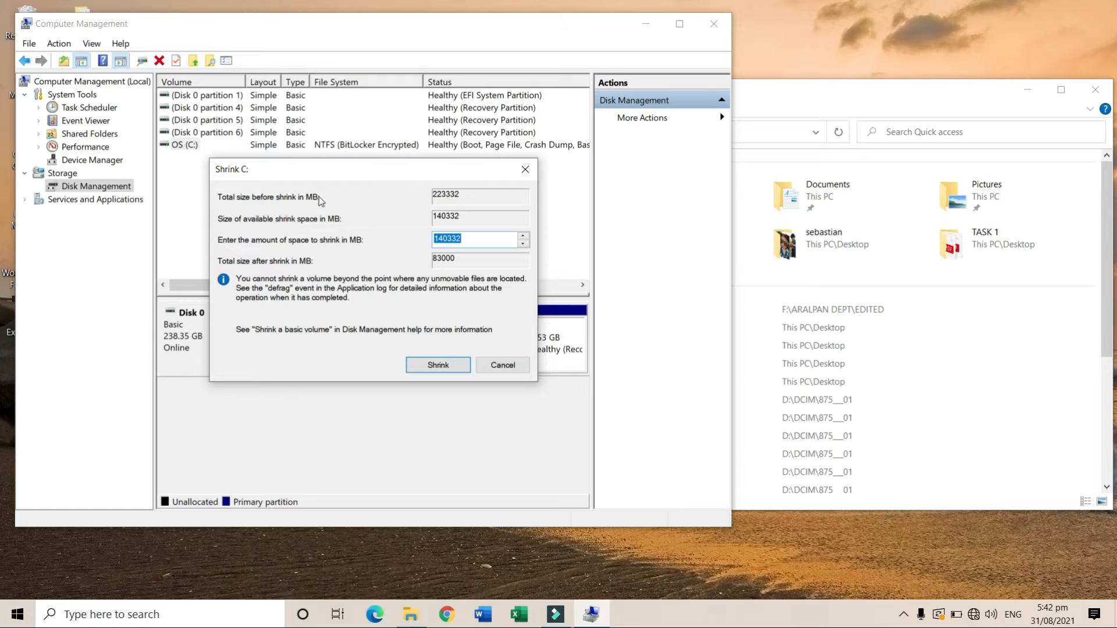
pyautogui.moveTo(447, 203)
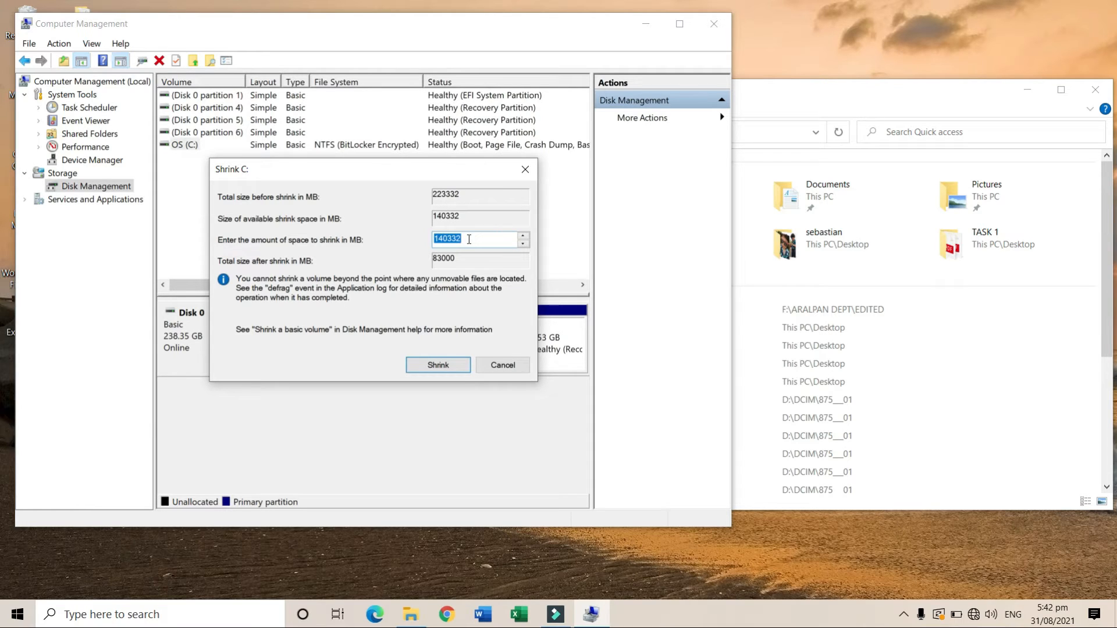
pyautogui.moveTo(261, 180)
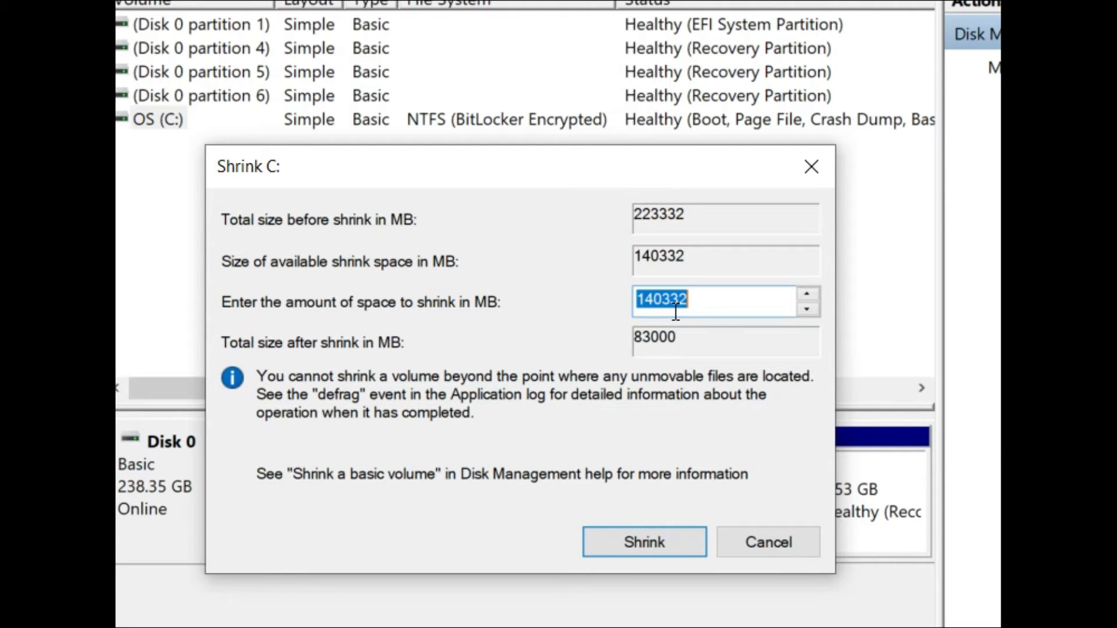
# Shrink C: by 100000 MB, leaving OS (C:) at 120.44 GB beside 97.66 GB unallocated.
pyautogui.write('100000')
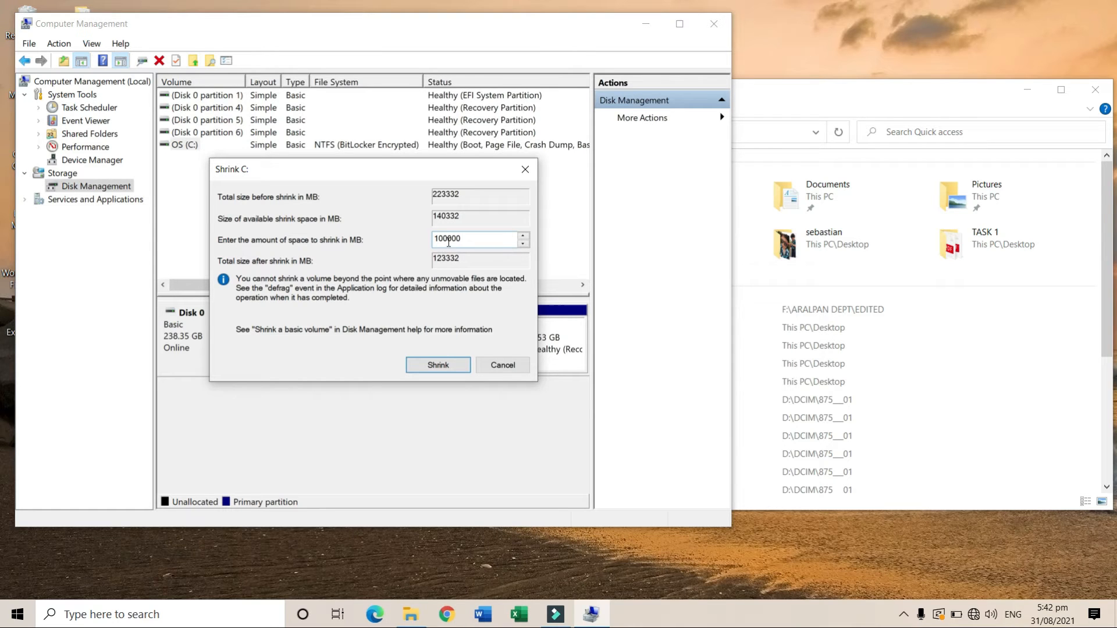
pyautogui.moveTo(453, 322)
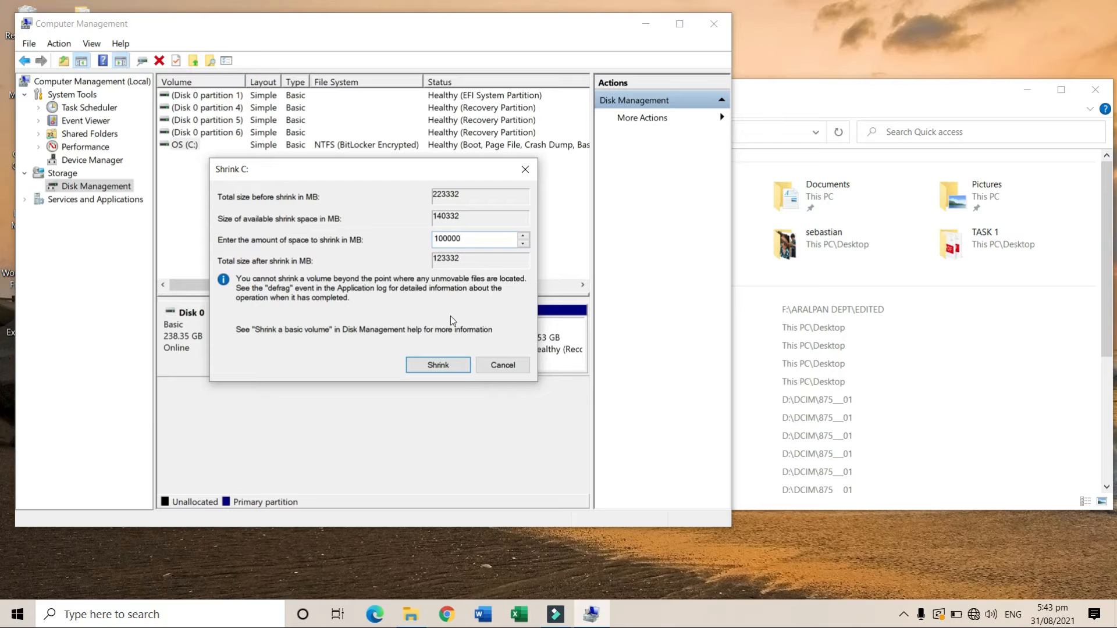
pyautogui.click(438, 364)
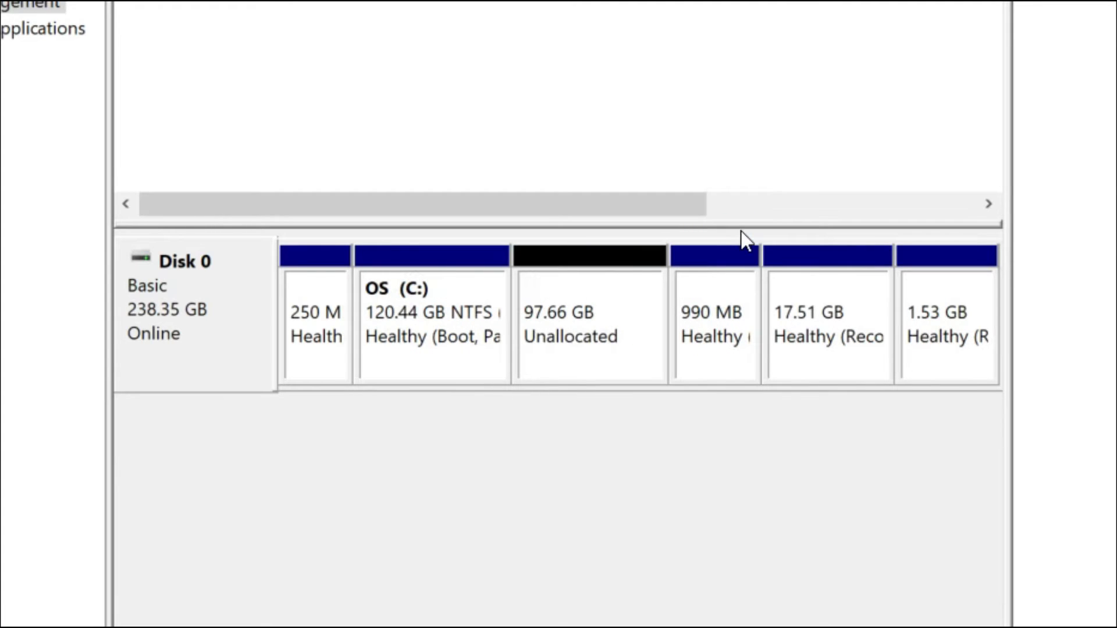
pyautogui.moveTo(825, 342)
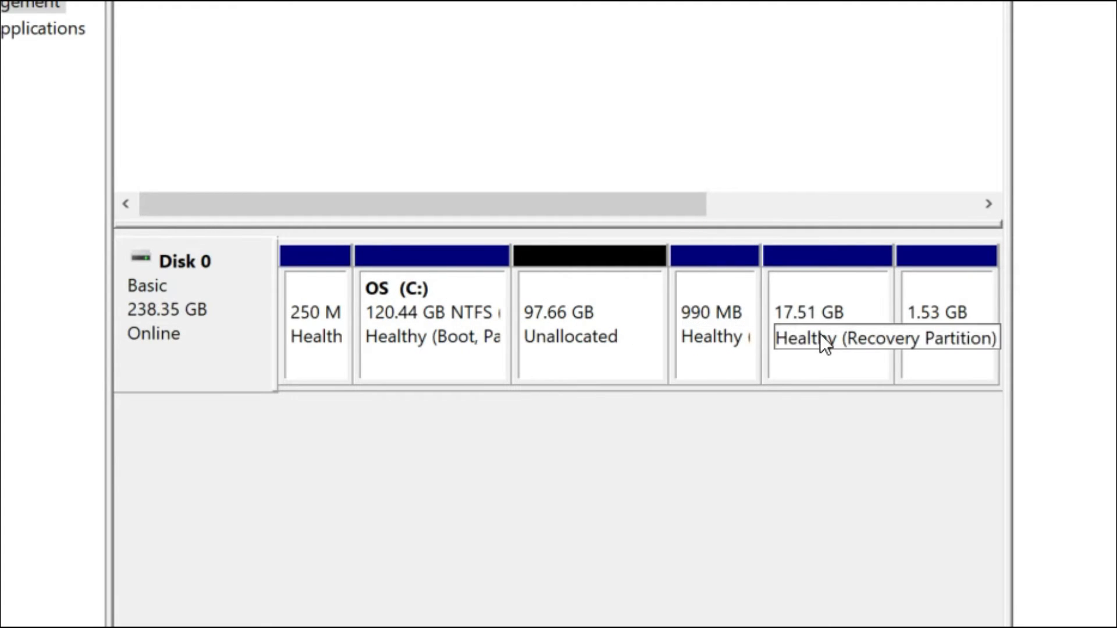
pyautogui.moveTo(567, 322)
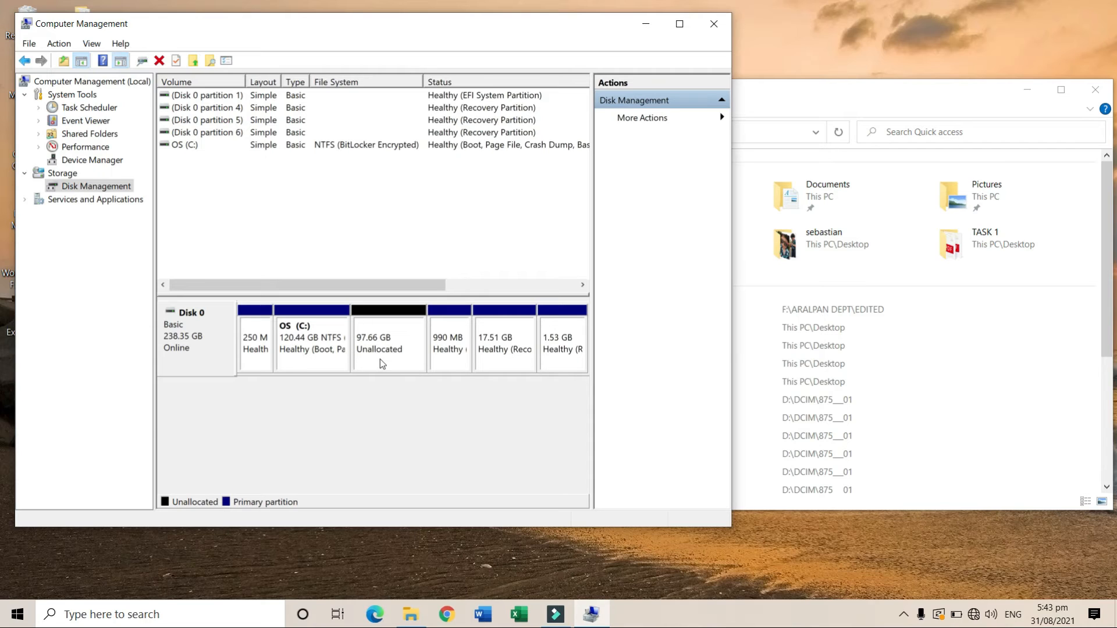
pyautogui.moveTo(389, 354)
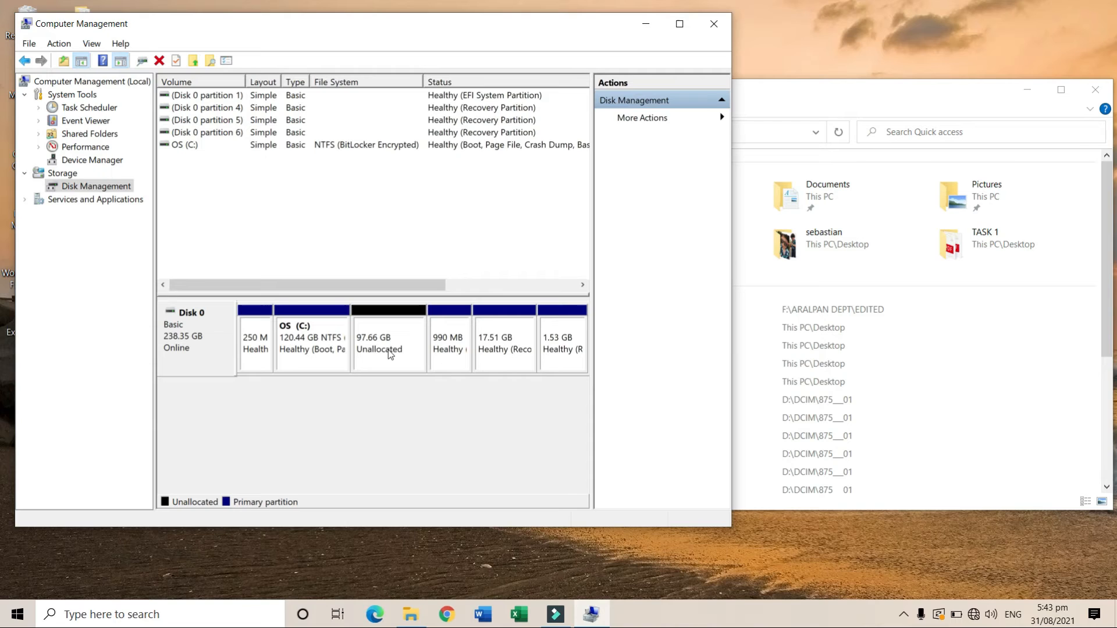
# Begin a New Simple Volume on the unallocated space and accept its full 99999 MB size.
pyautogui.rightClick(389, 338)
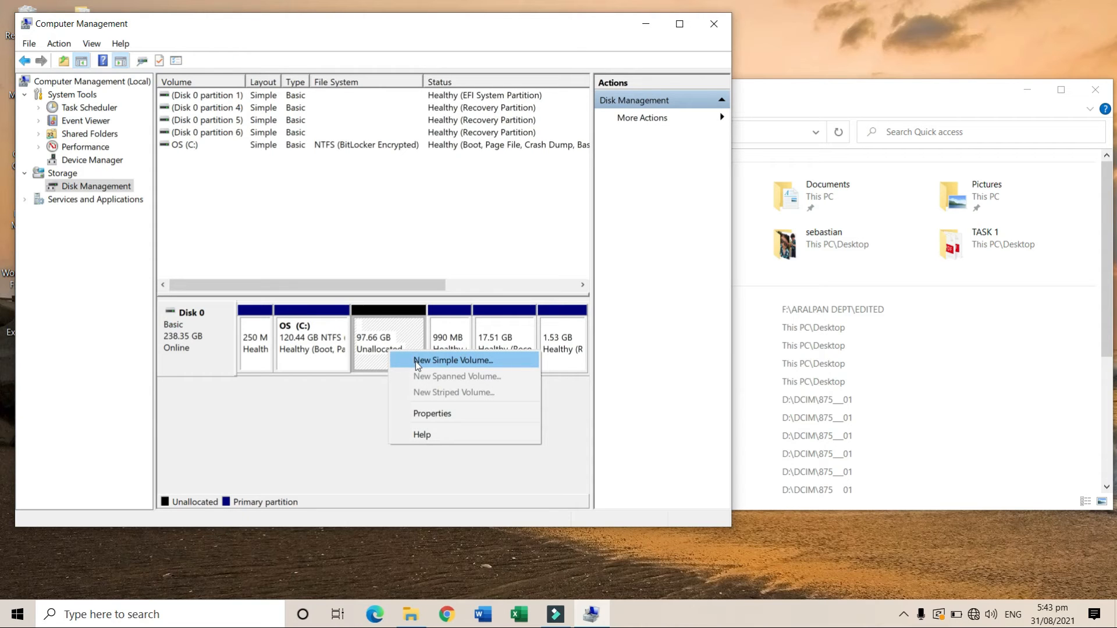
pyautogui.click(452, 360)
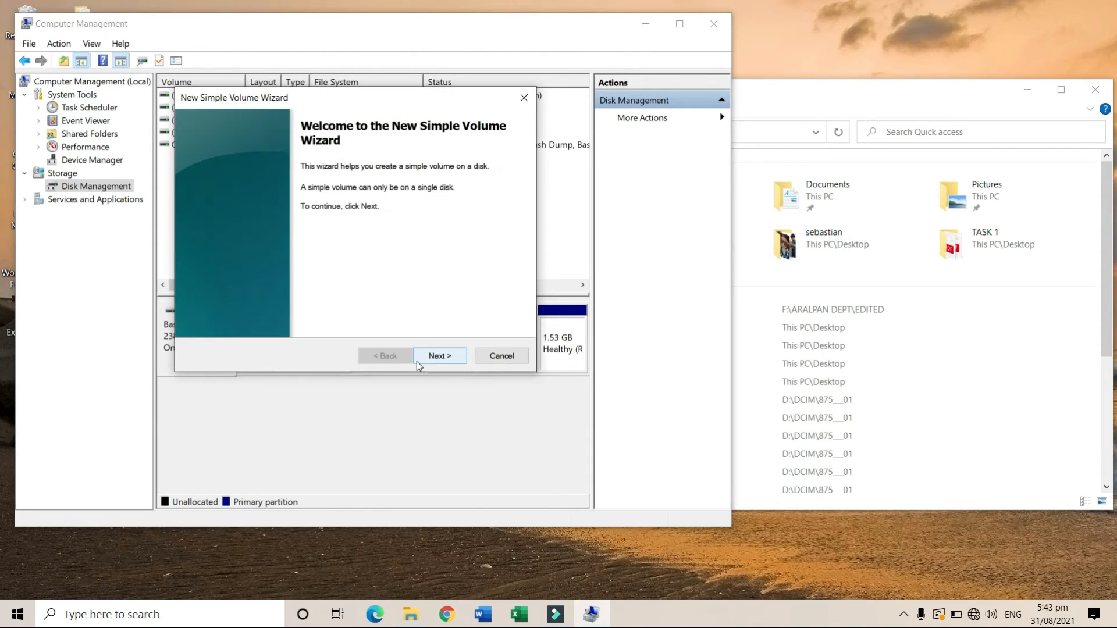
pyautogui.moveTo(399, 287)
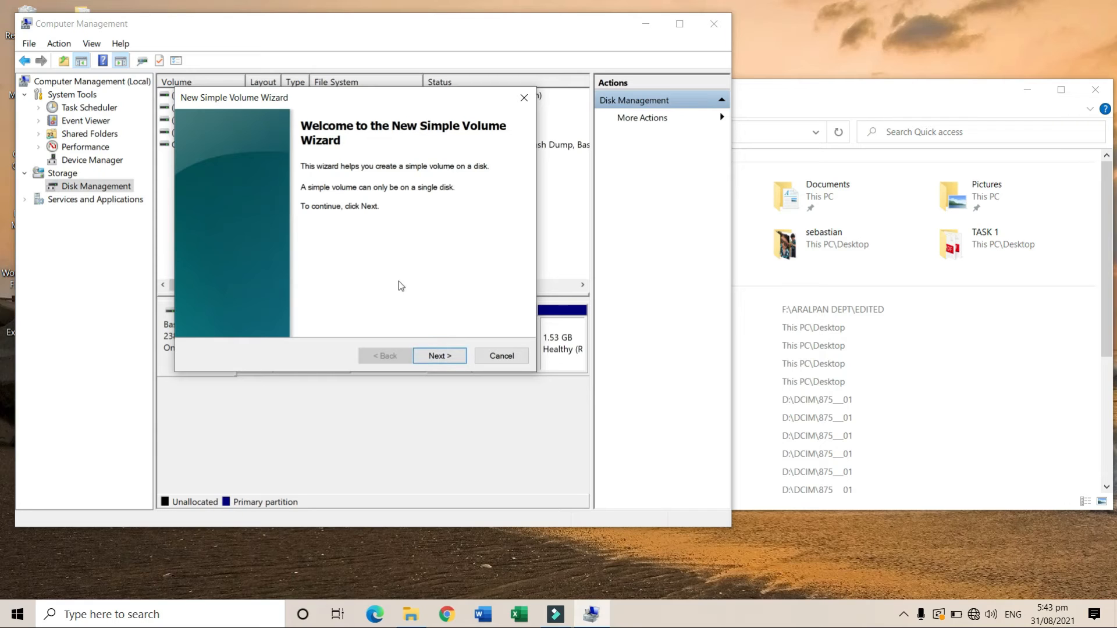
pyautogui.click(439, 356)
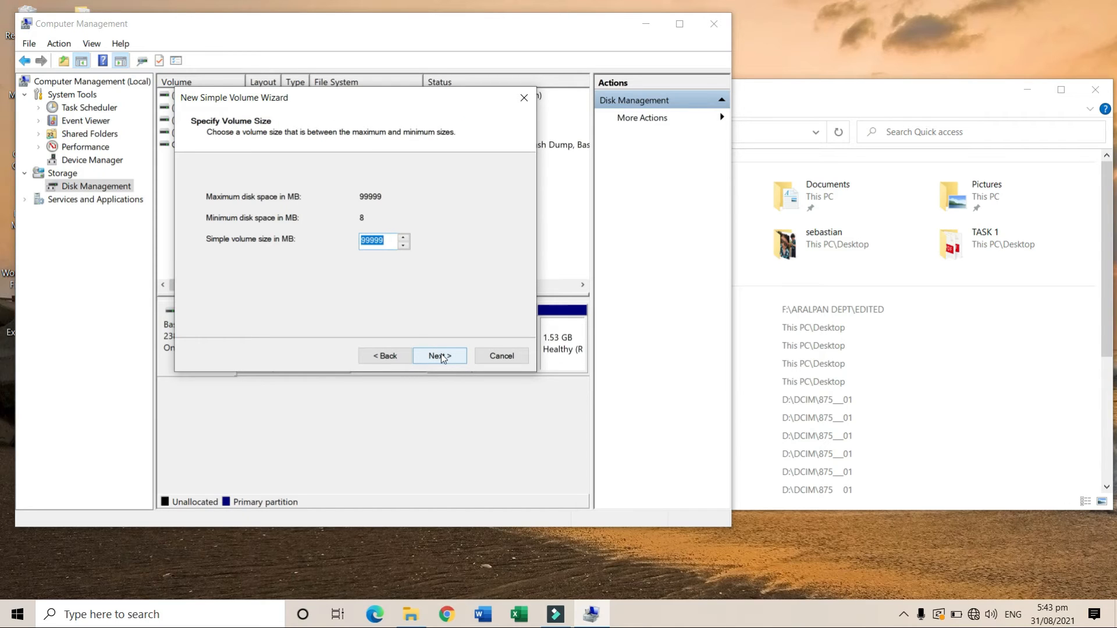
pyautogui.moveTo(291, 247)
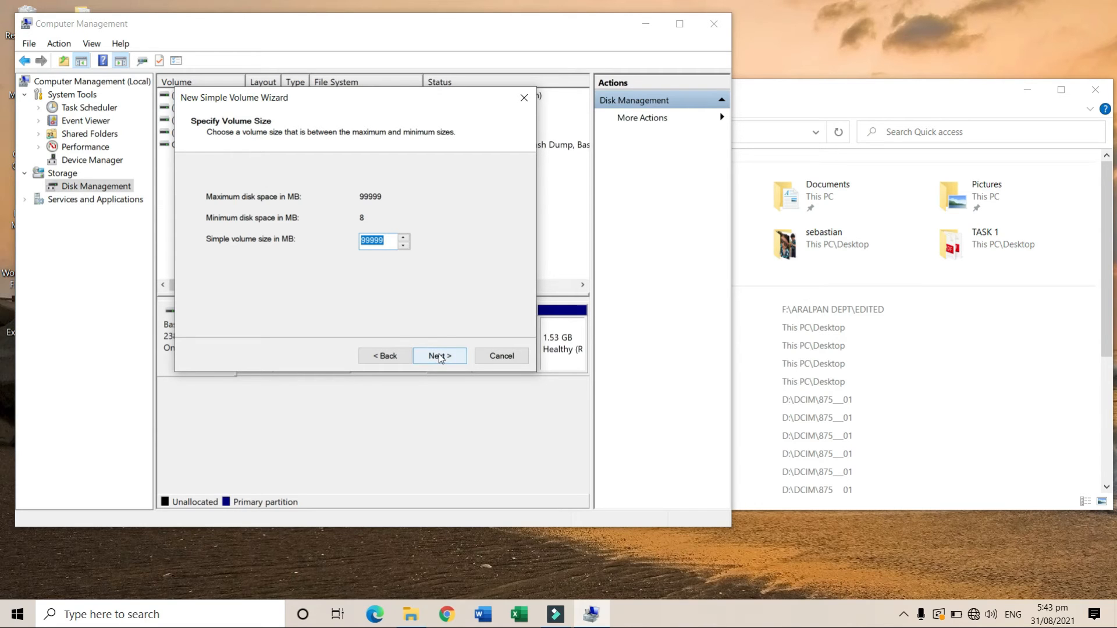
pyautogui.click(438, 356)
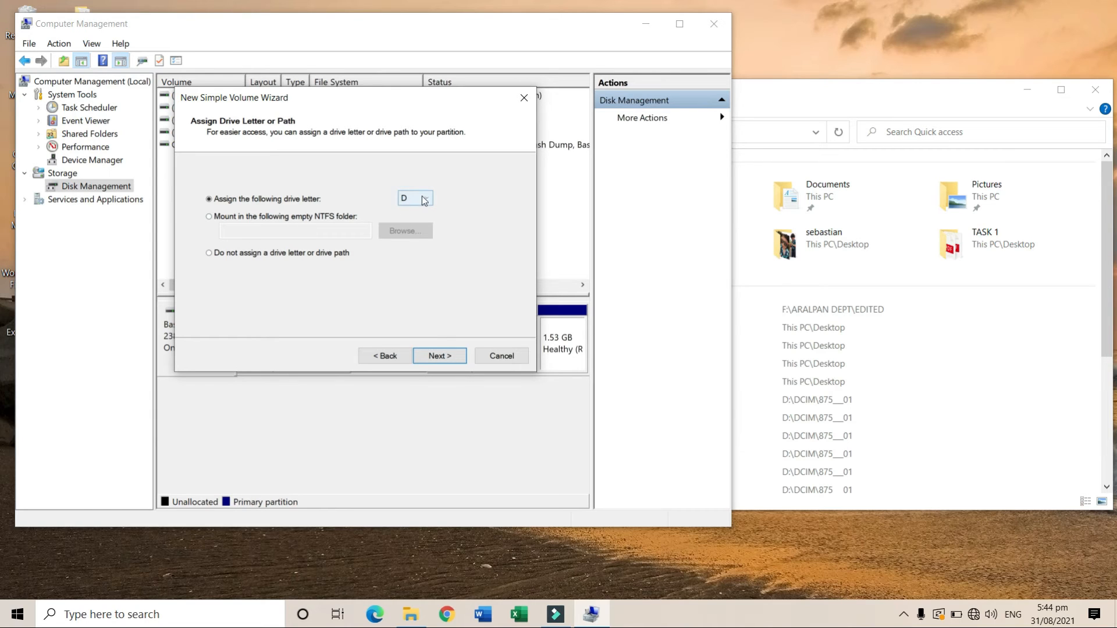
# Keep drive letter D for the new volume and continue to the Format Partition settings.
pyautogui.click(426, 198)
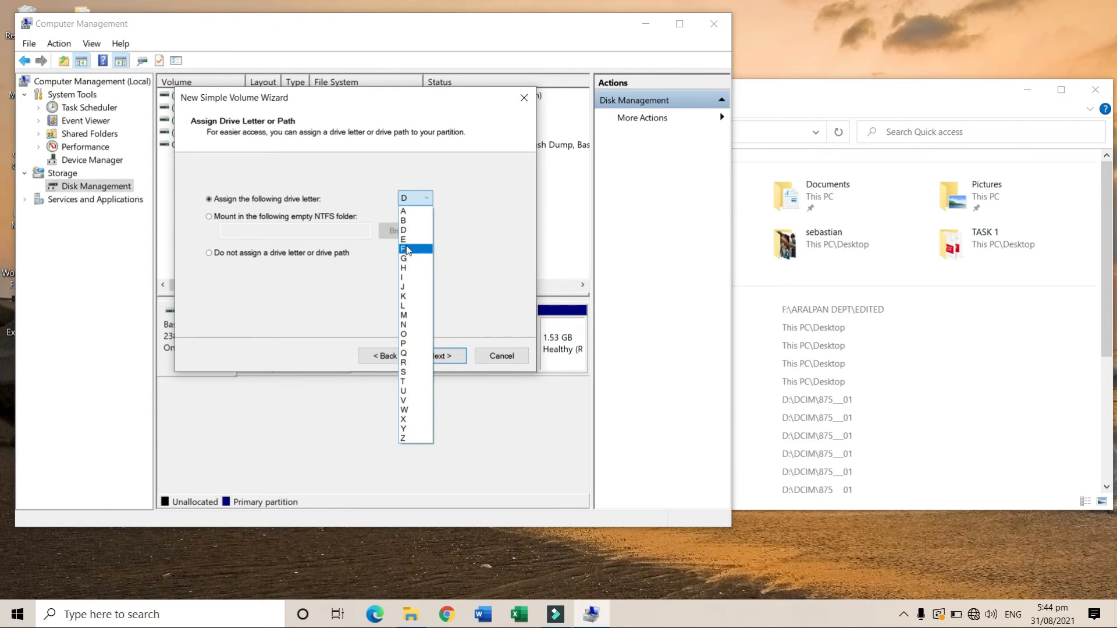
pyautogui.moveTo(402, 268)
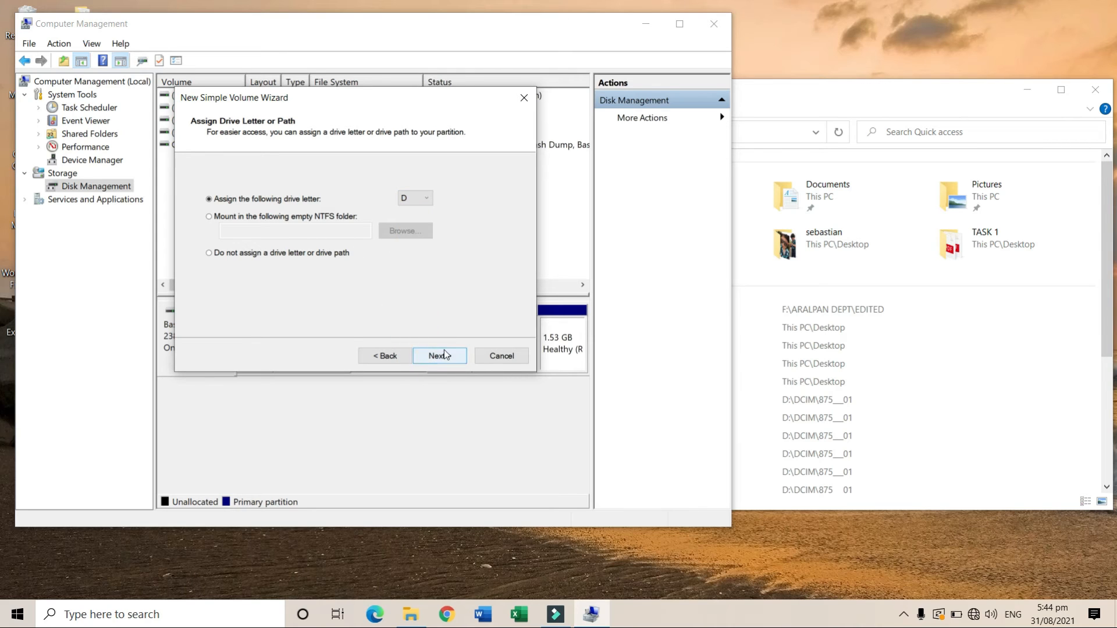
pyautogui.click(438, 356)
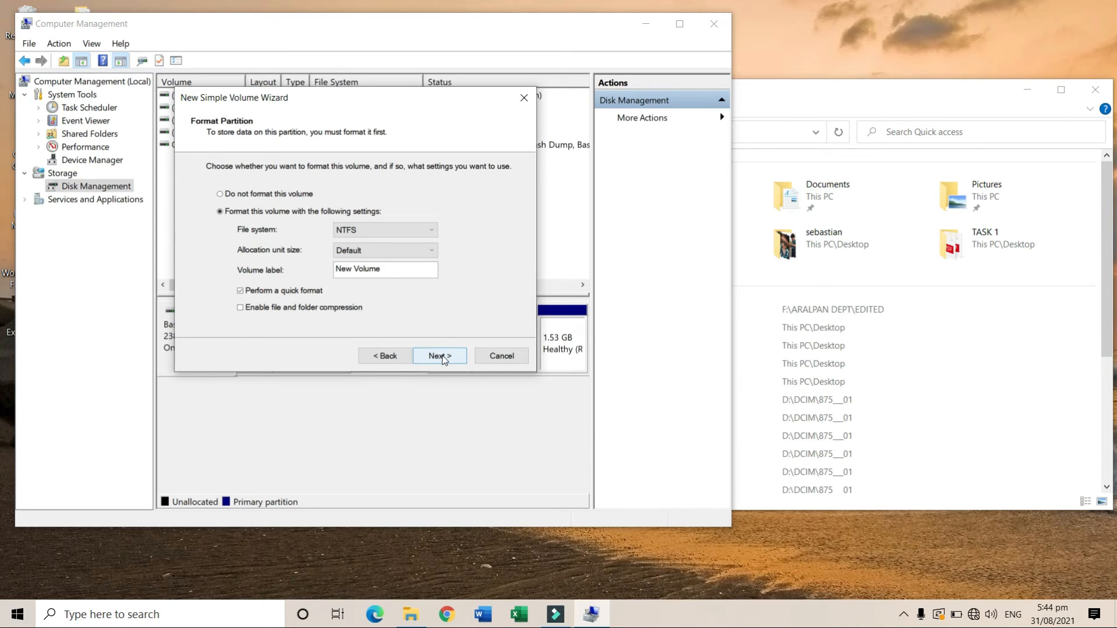
pyautogui.moveTo(245, 142)
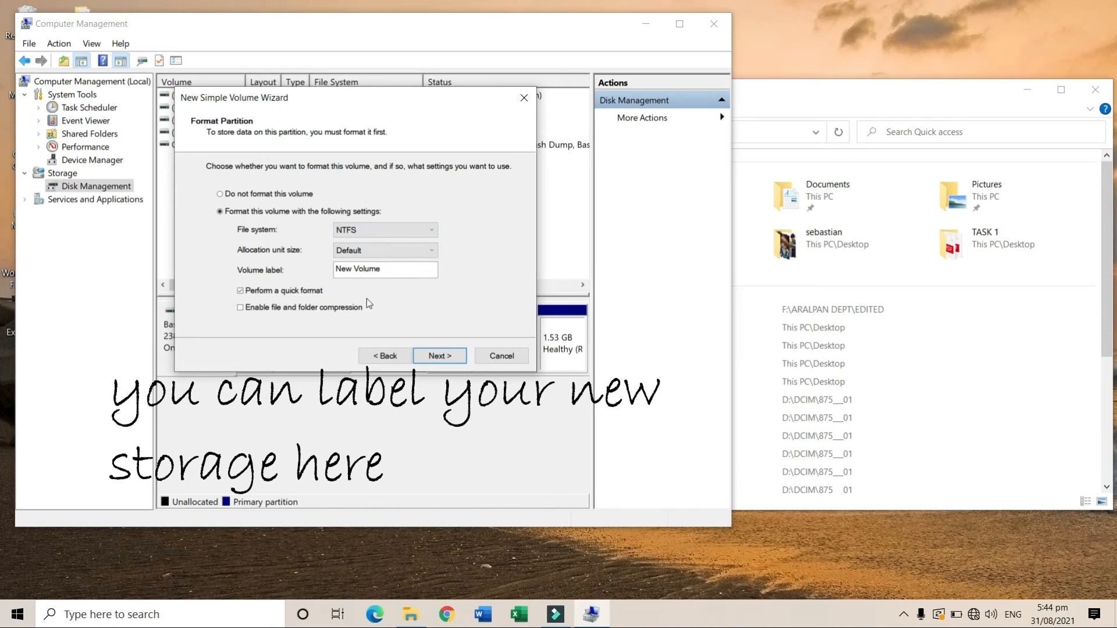
# Label the NTFS quick-formatted volume DATA and advance to the 99999 MB, D:, NTFS summary.
pyautogui.click(385, 268)
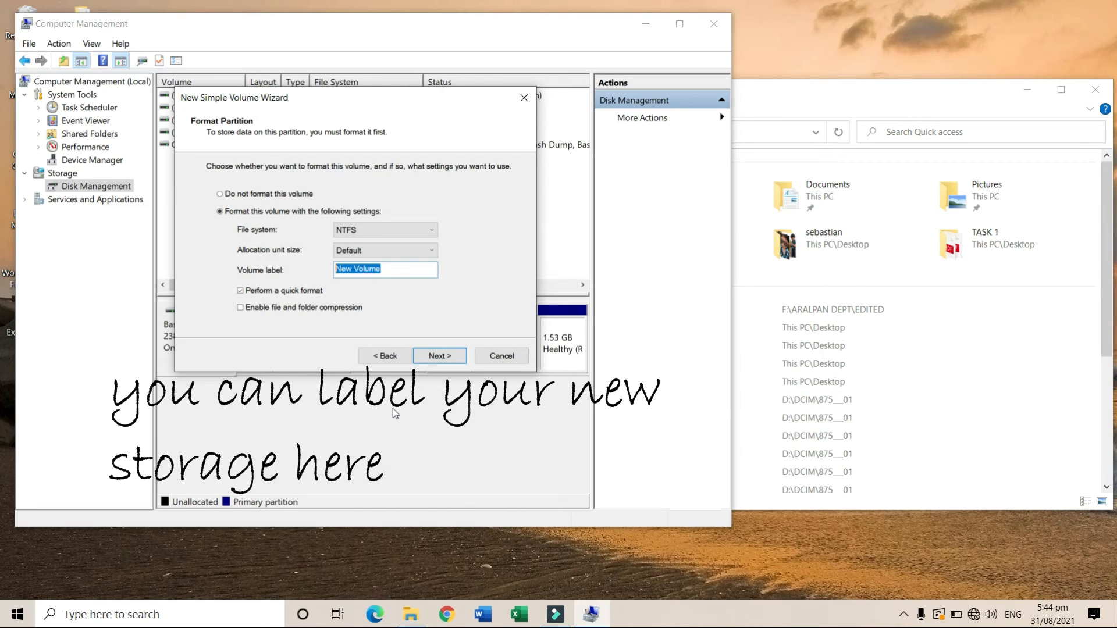
pyautogui.write('D')
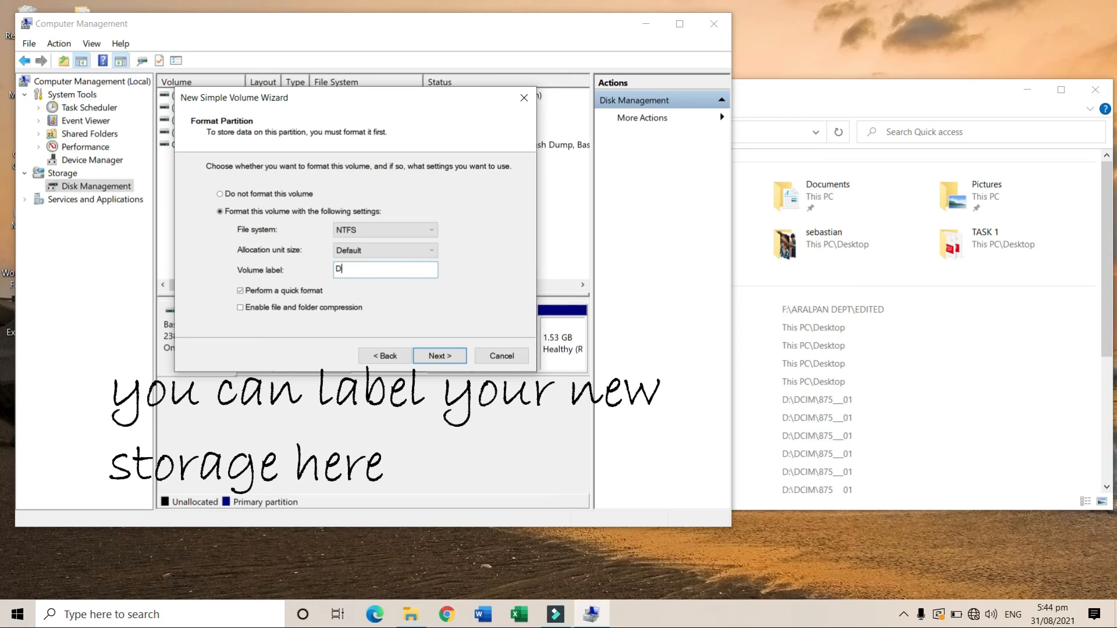
pyautogui.write('ATA')
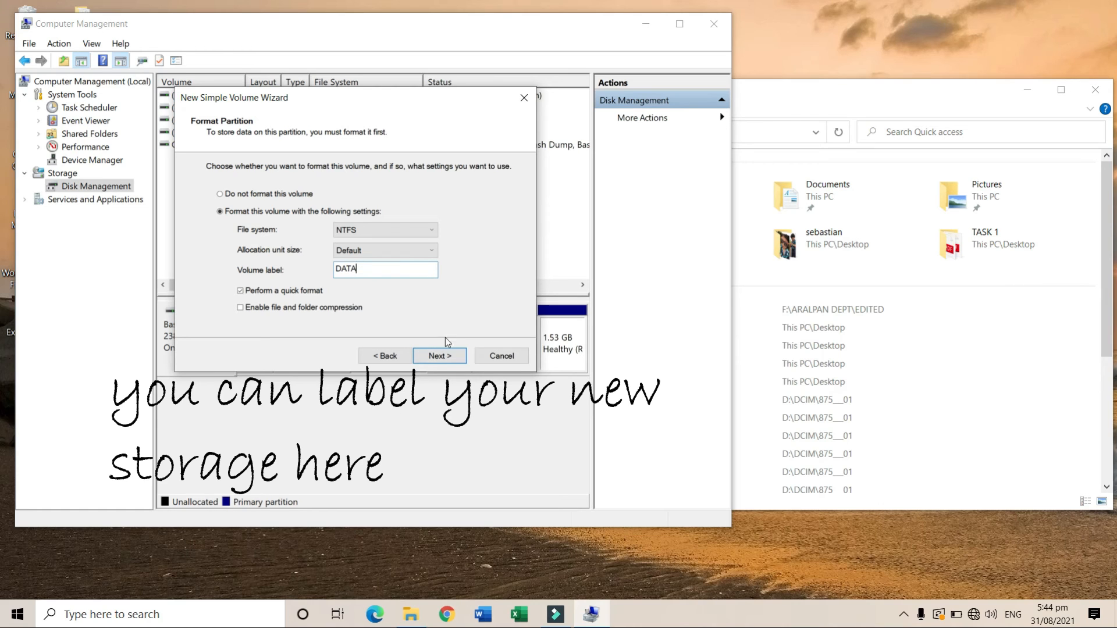
pyautogui.click(438, 356)
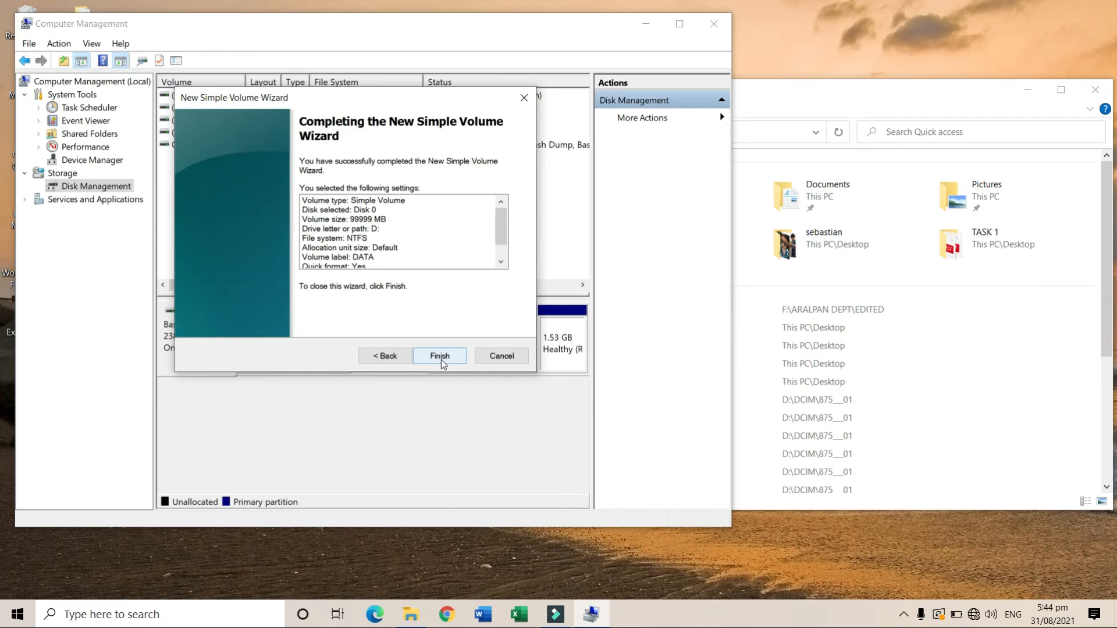
pyautogui.moveTo(416, 135)
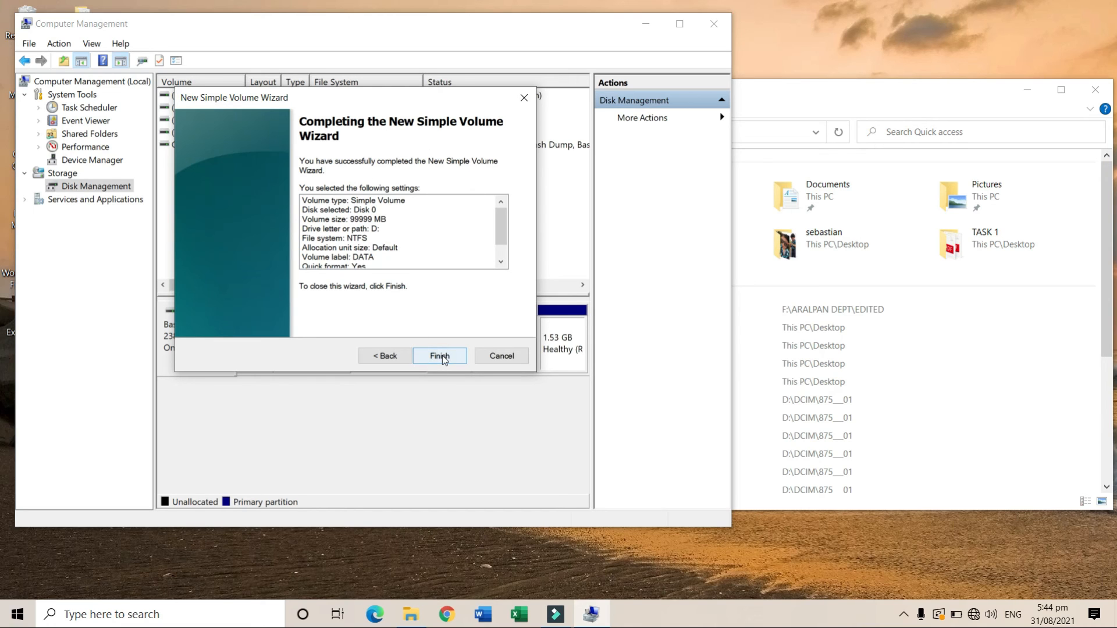
# Finish the wizard so Disk 0 gains a healthy 97.66 GB NTFS DATA (D:) partition.
pyautogui.click(440, 356)
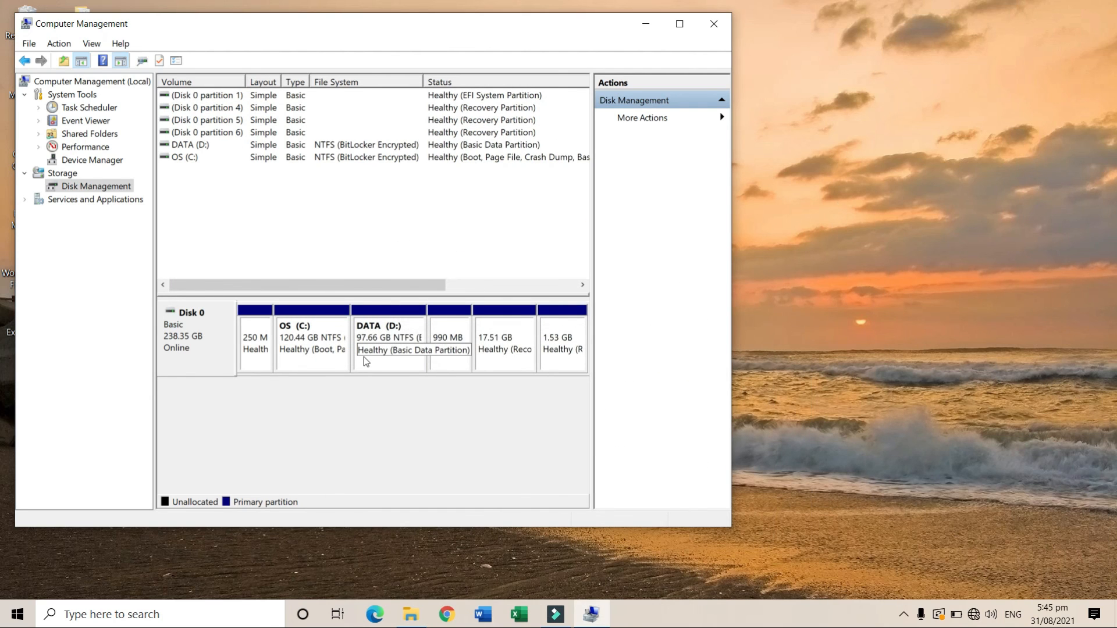
pyautogui.moveTo(411, 615)
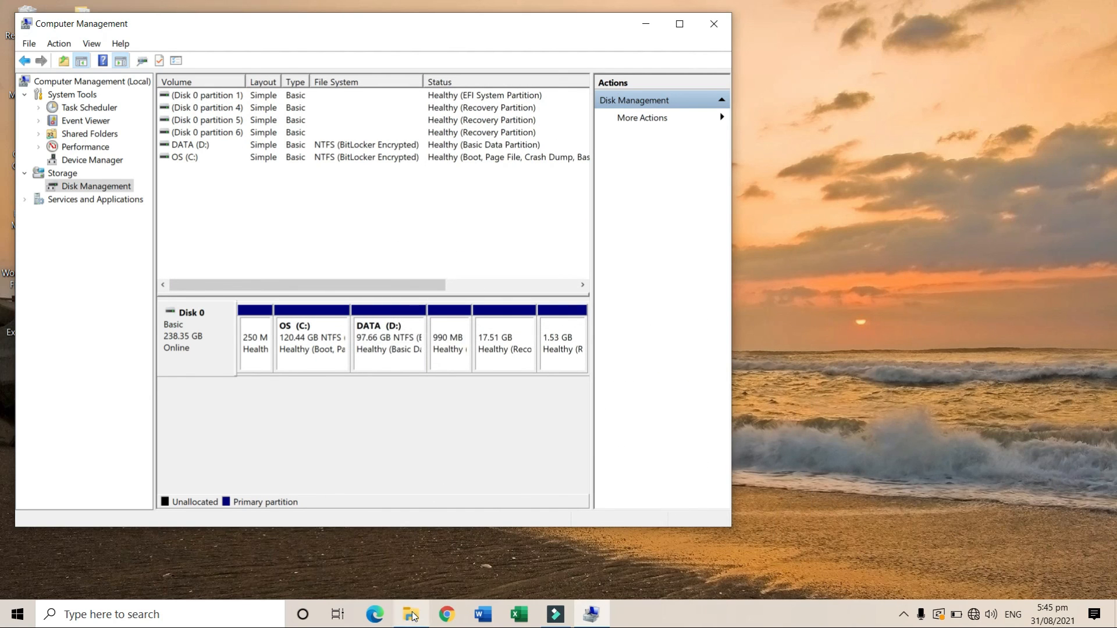
# Show This PC in File Explorer, where DATA (D:) lists 97.5 GB free of 97.6 GB.
pyautogui.click(410, 615)
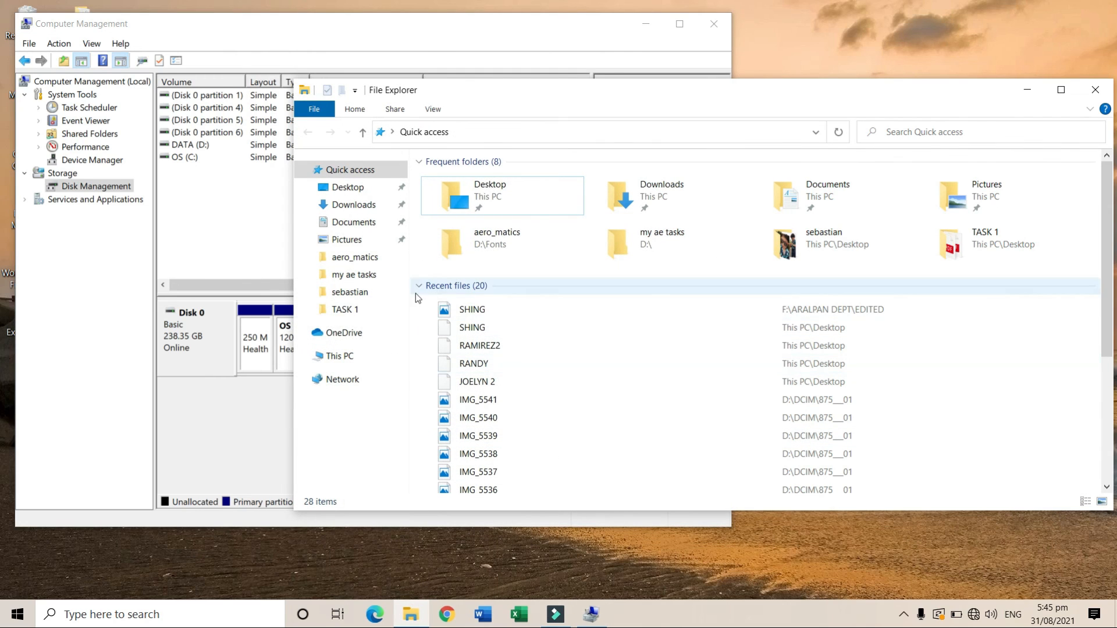
pyautogui.click(341, 357)
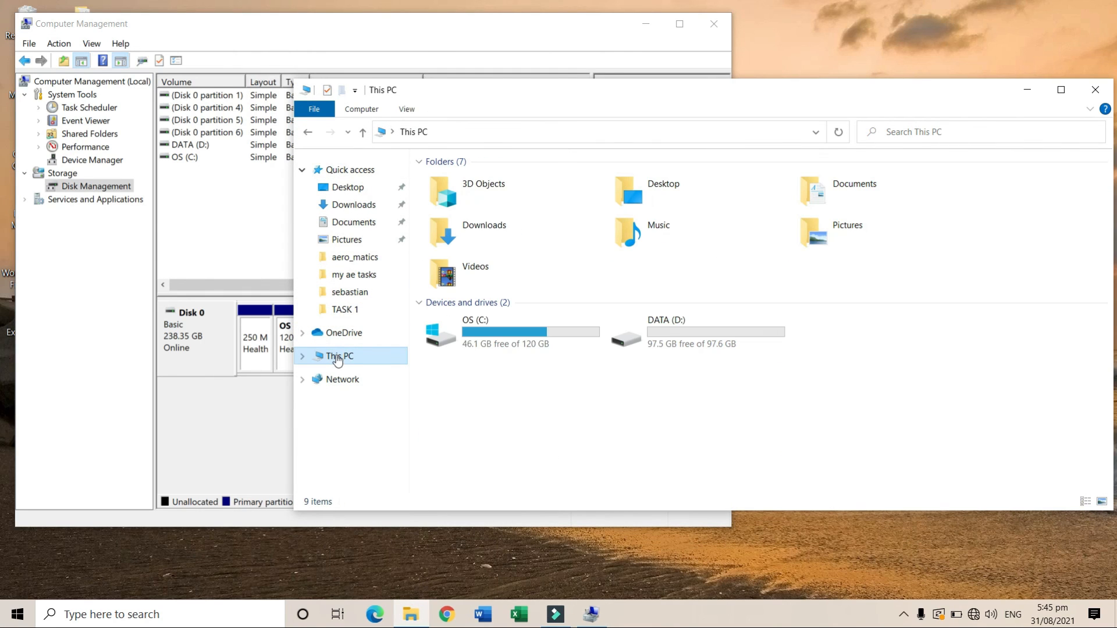
pyautogui.moveTo(668, 332)
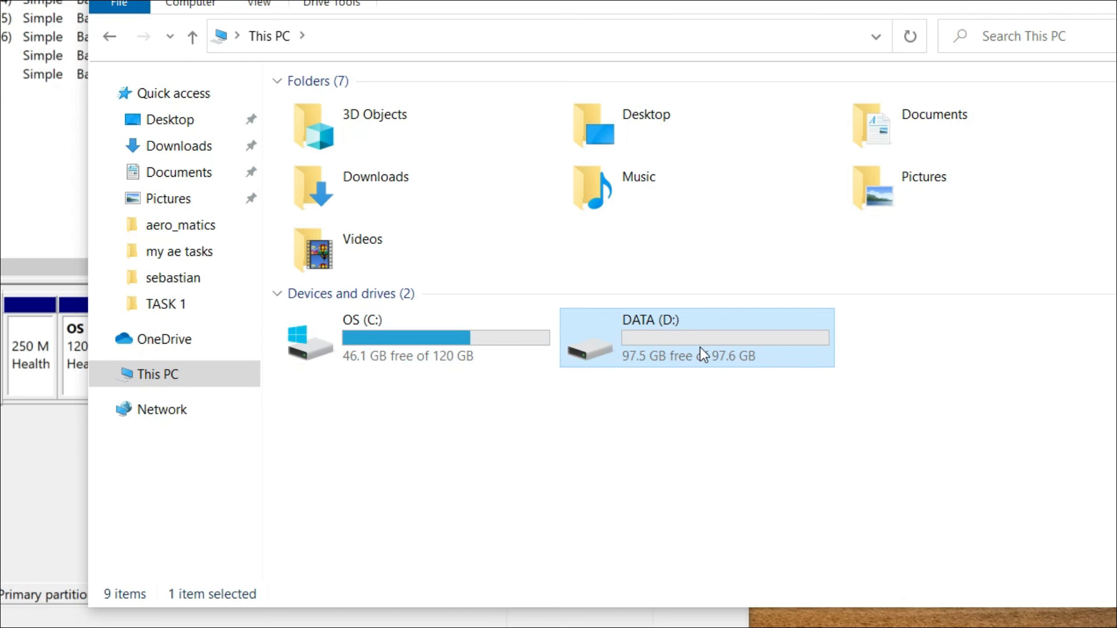
pyautogui.moveTo(655, 401)
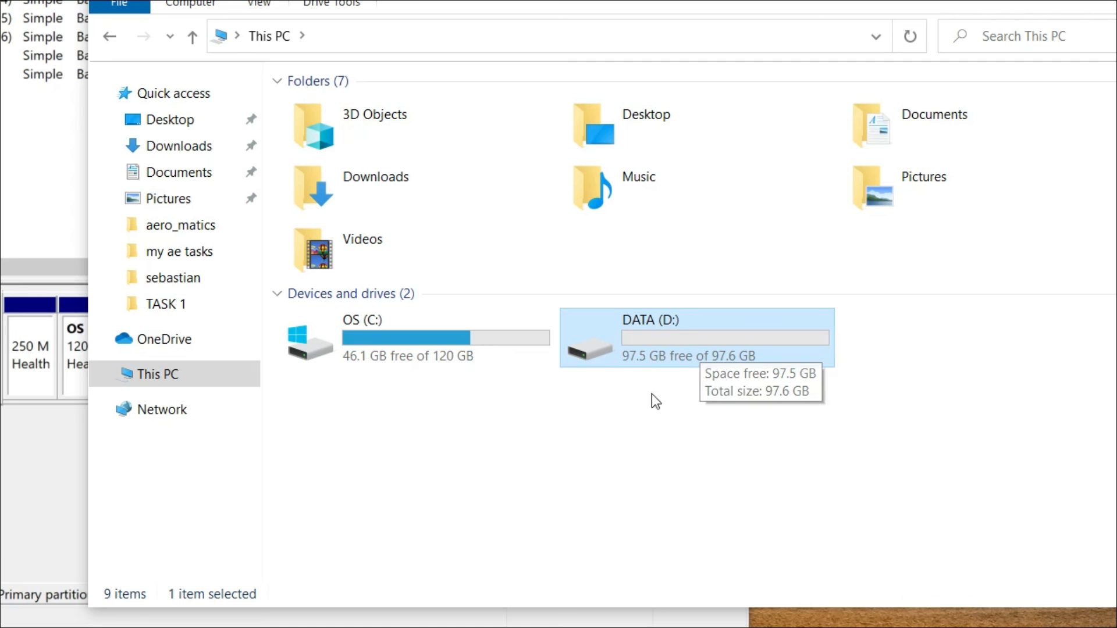